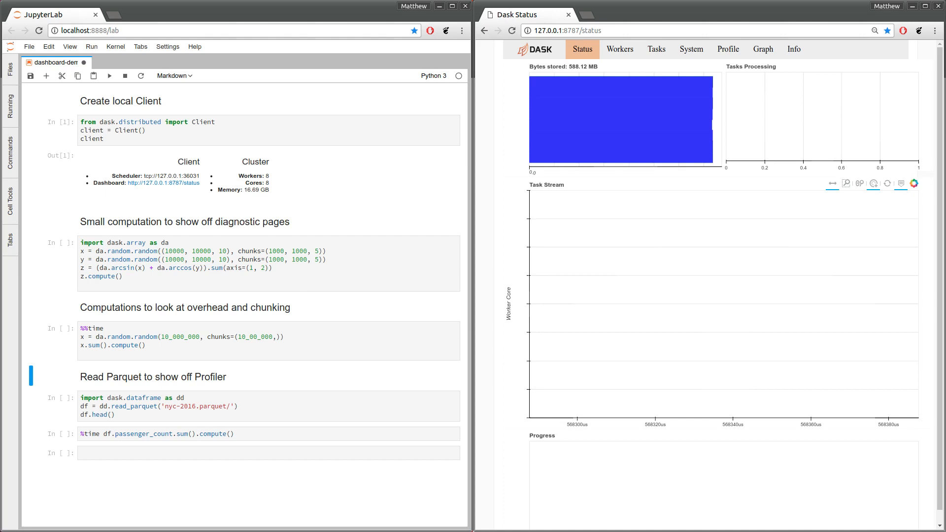
pyautogui.moveTo(171, 136)
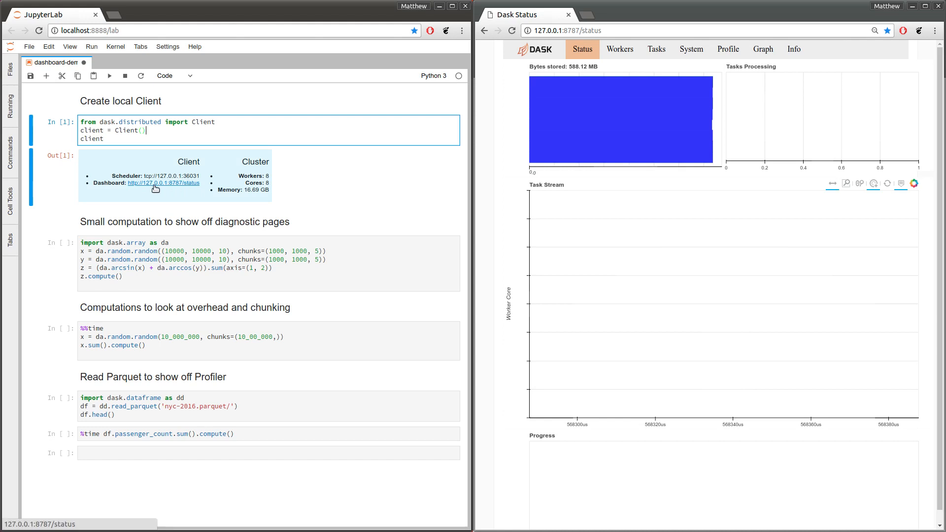
pyautogui.moveTo(174, 187)
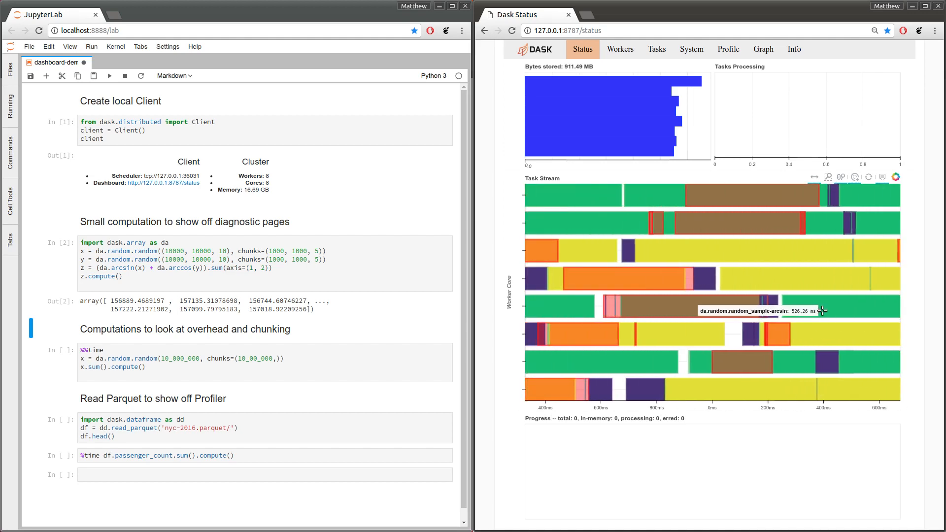
pyautogui.moveTo(701, 328)
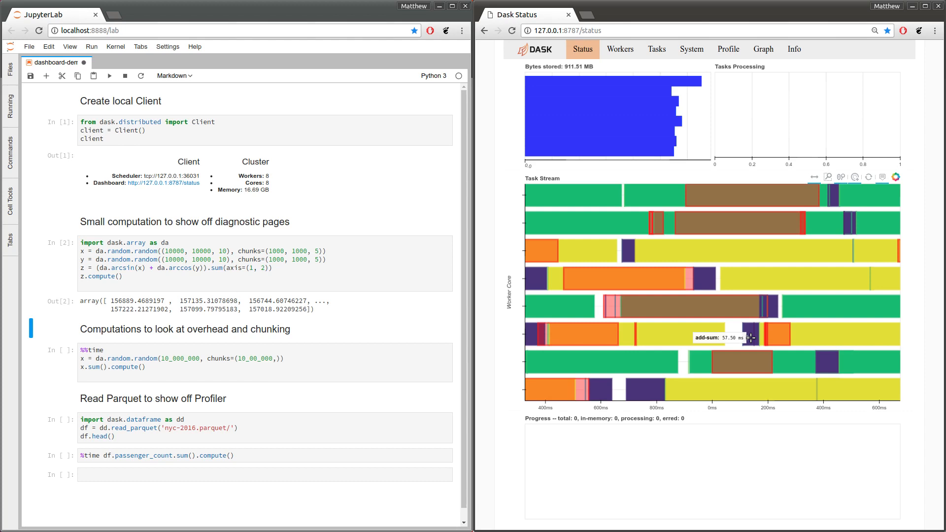
pyautogui.moveTo(765, 326)
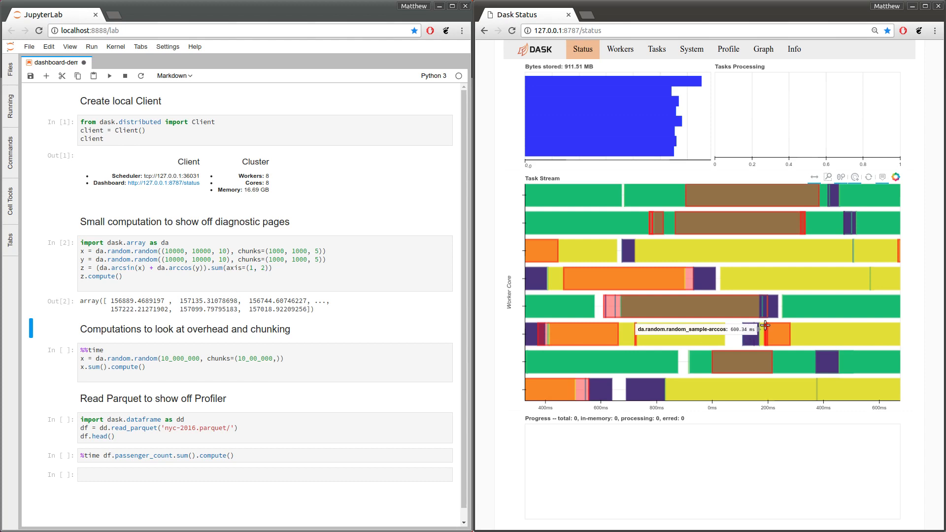
pyautogui.moveTo(711, 283)
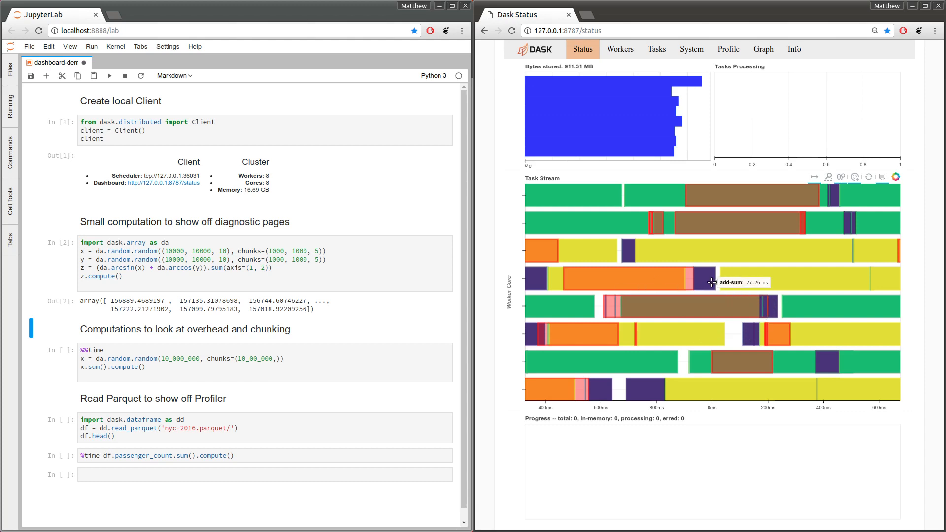
pyautogui.moveTo(634, 254)
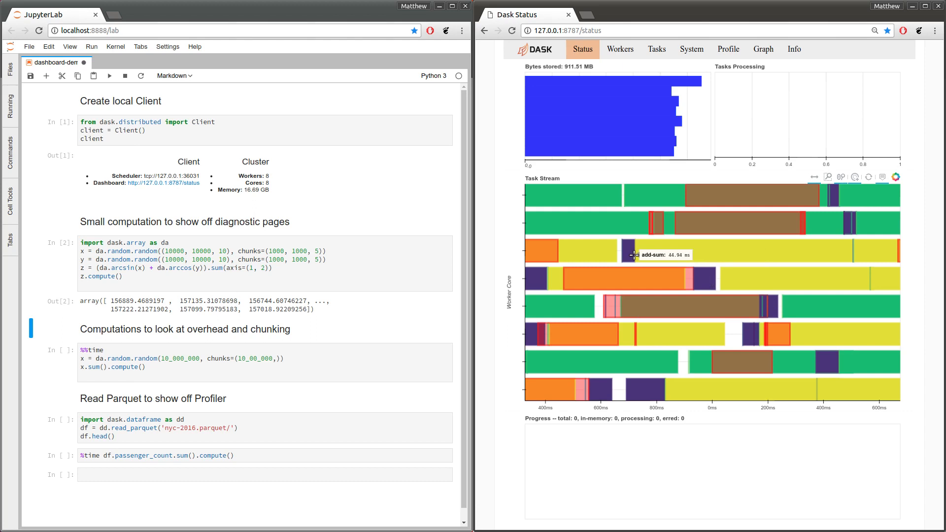
pyautogui.moveTo(690, 336)
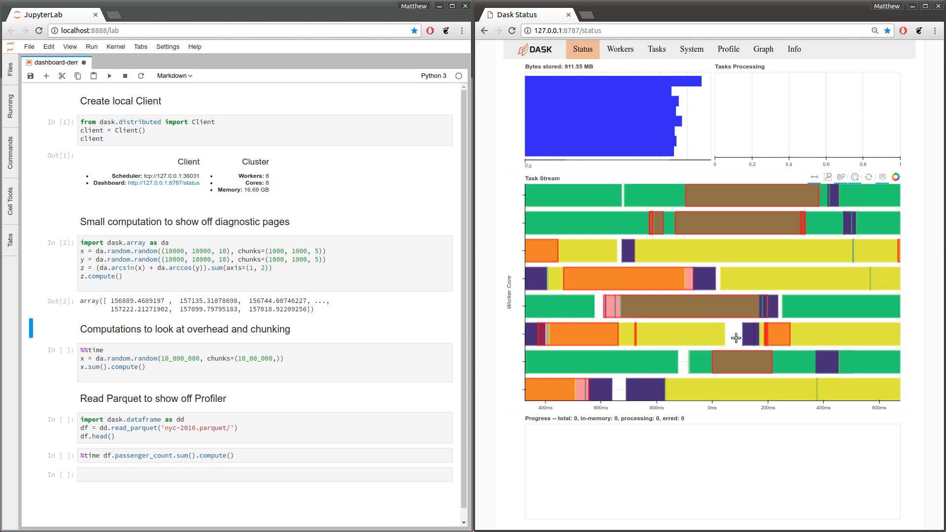
pyautogui.moveTo(731, 335)
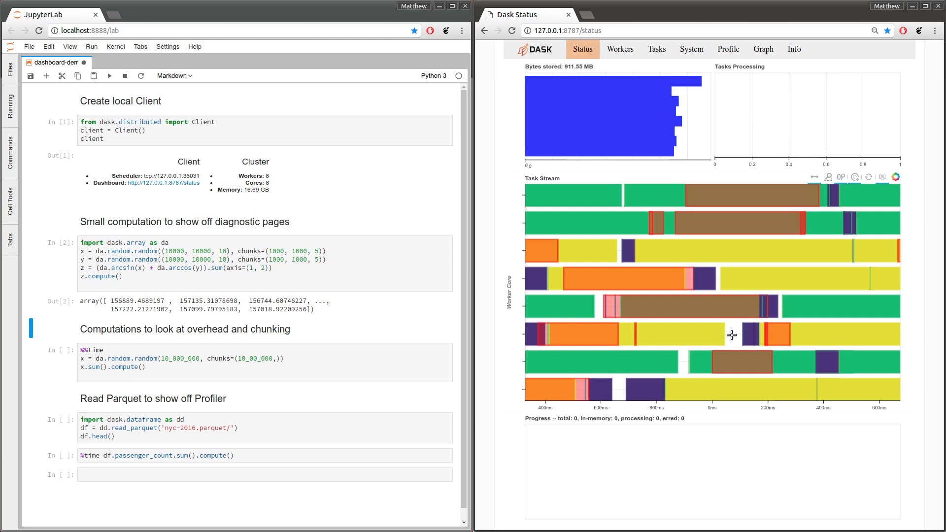
pyautogui.moveTo(726, 332)
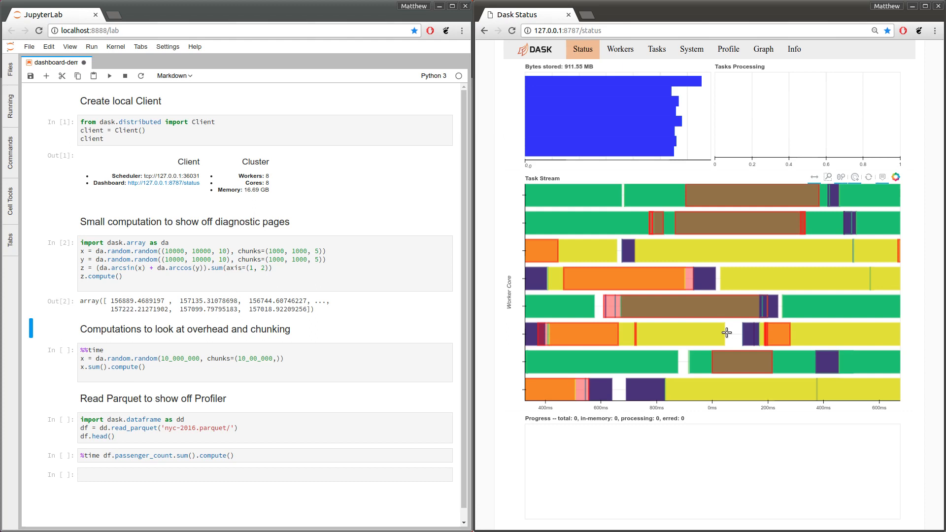
pyautogui.moveTo(747, 223)
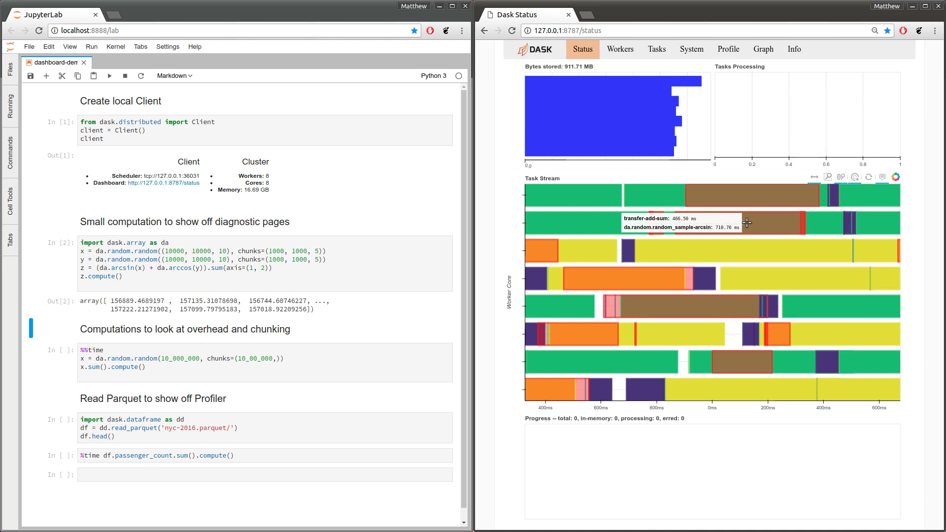
pyautogui.moveTo(855, 225)
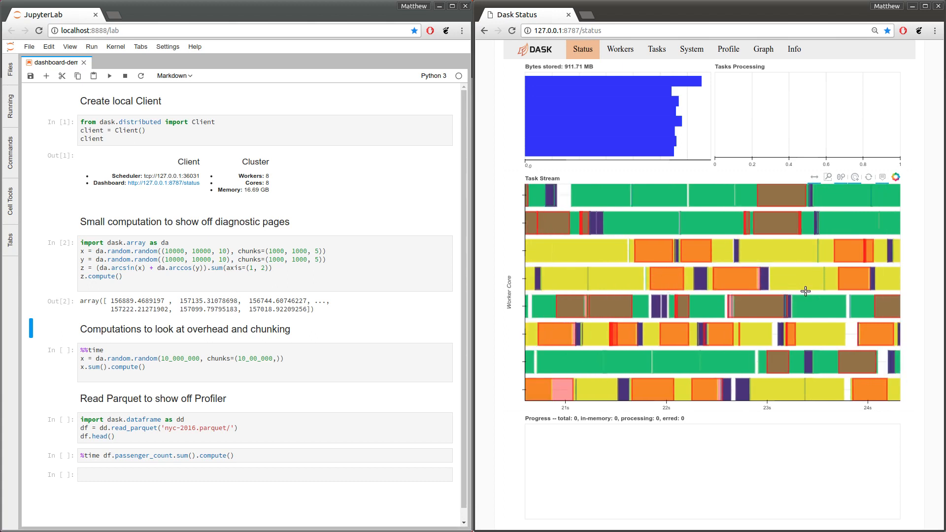
pyautogui.moveTo(809, 323)
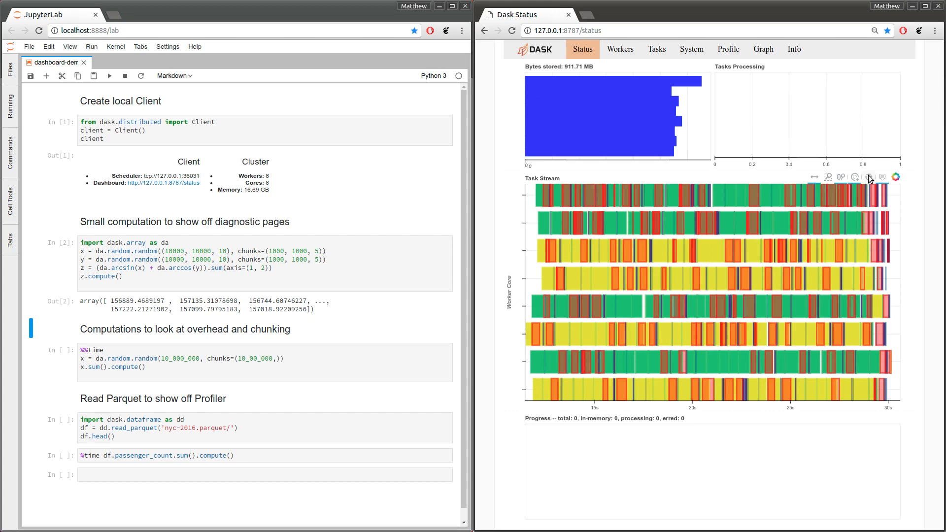
# Step: Rerun the array cell and watch per-task-type progress bars and bytes stored climb
pyautogui.click(265, 264)
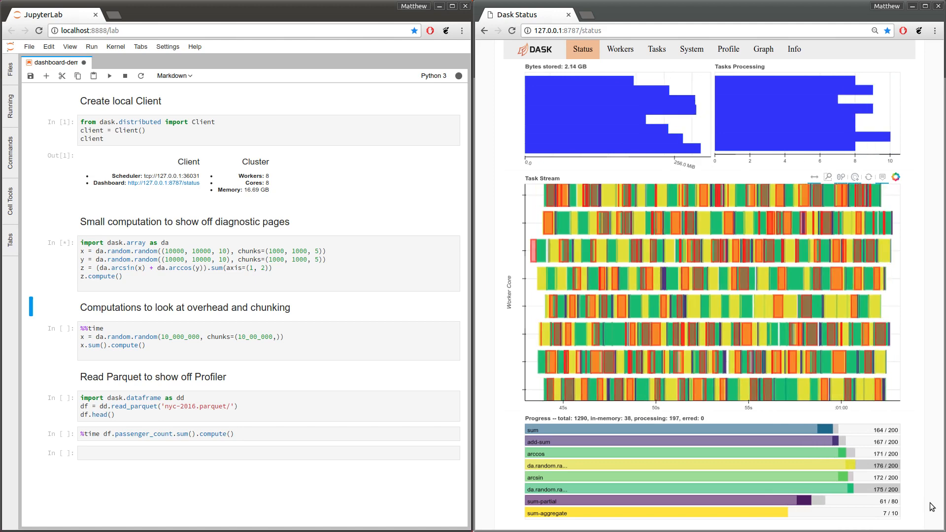
pyautogui.moveTo(712, 487)
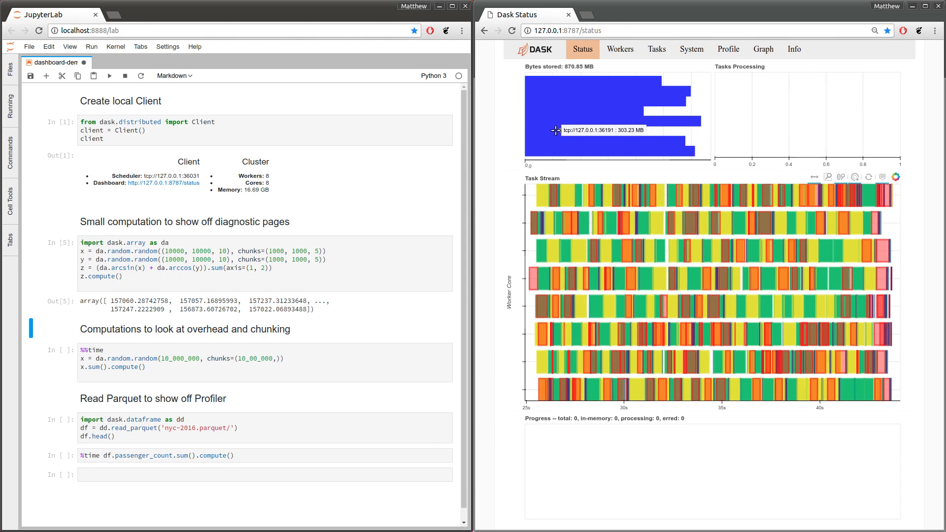
pyautogui.moveTo(579, 72)
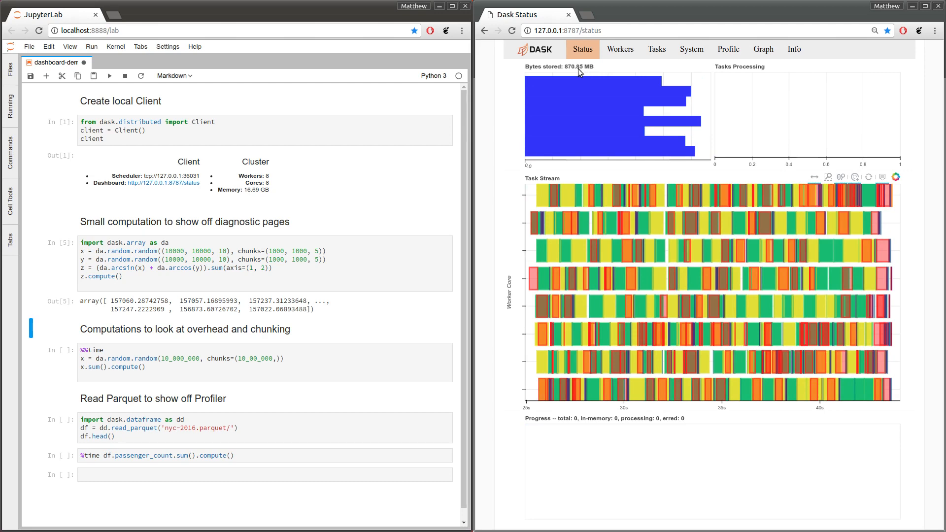
pyautogui.click(265, 264)
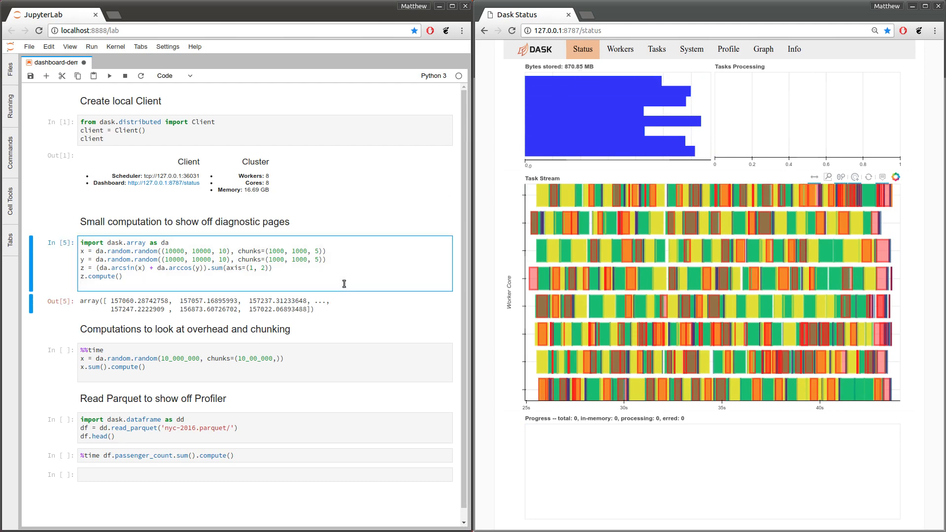
# Step: Rerun the small array computation cell so a fresh result array appears below it
pyautogui.press('shift+enter')
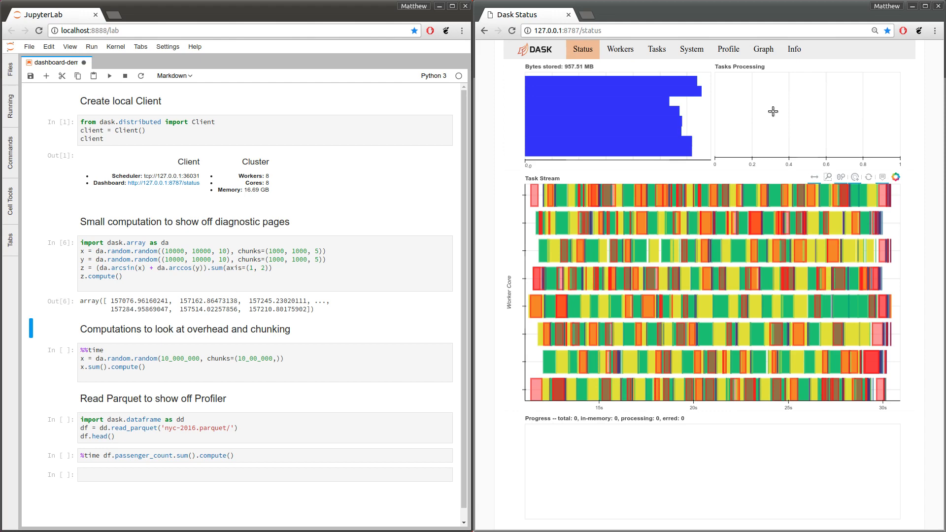
pyautogui.moveTo(802, 306)
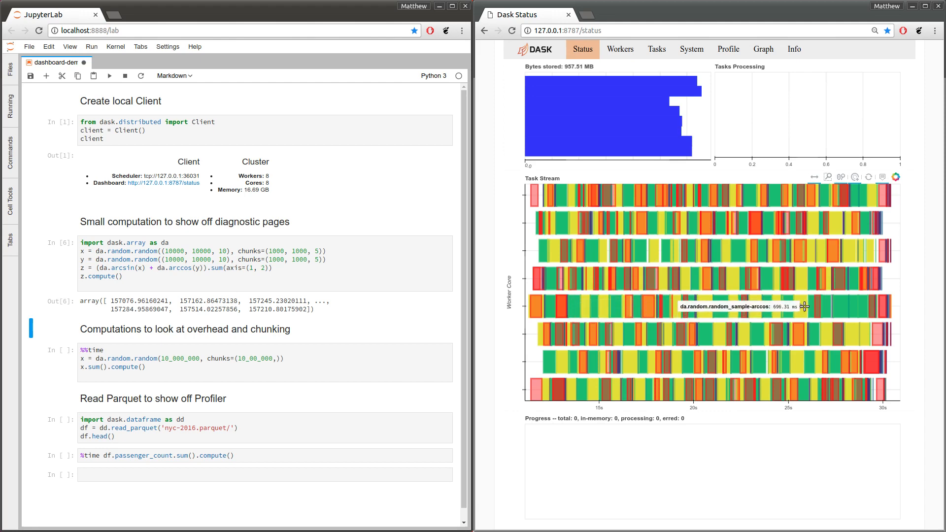
pyautogui.moveTo(705, 281)
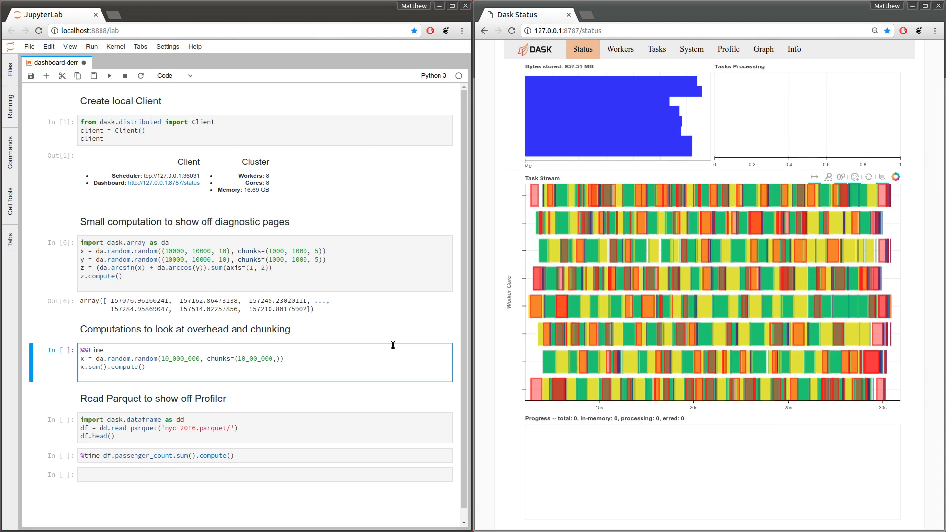
pyautogui.moveTo(170, 361)
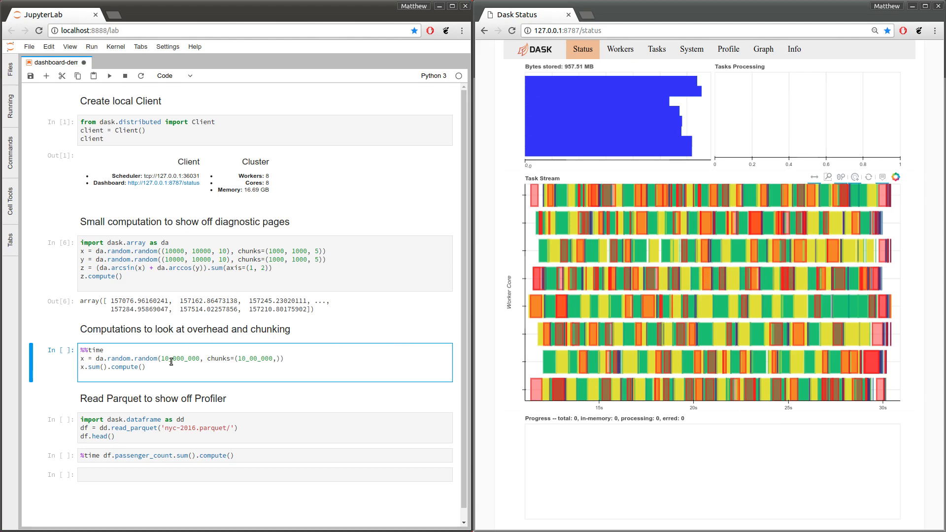
pyautogui.doubleClick(179, 358)
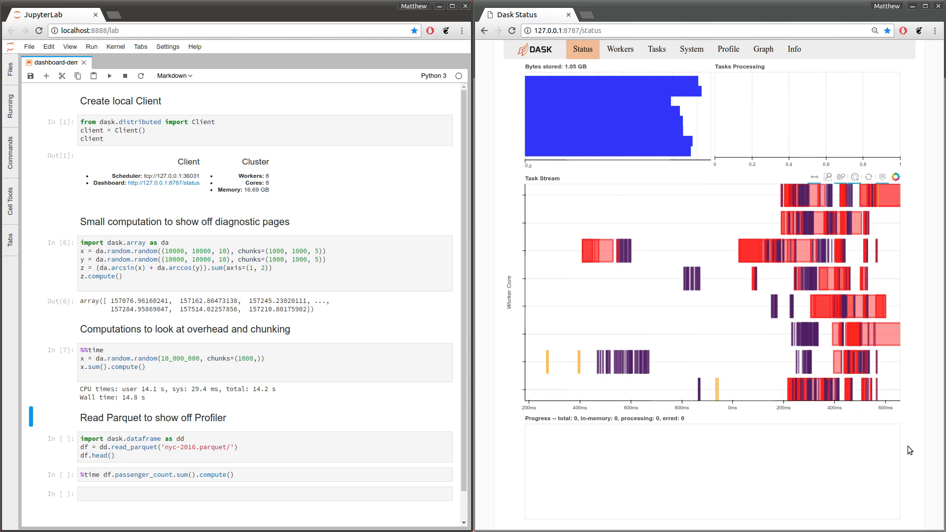
pyautogui.moveTo(914, 453)
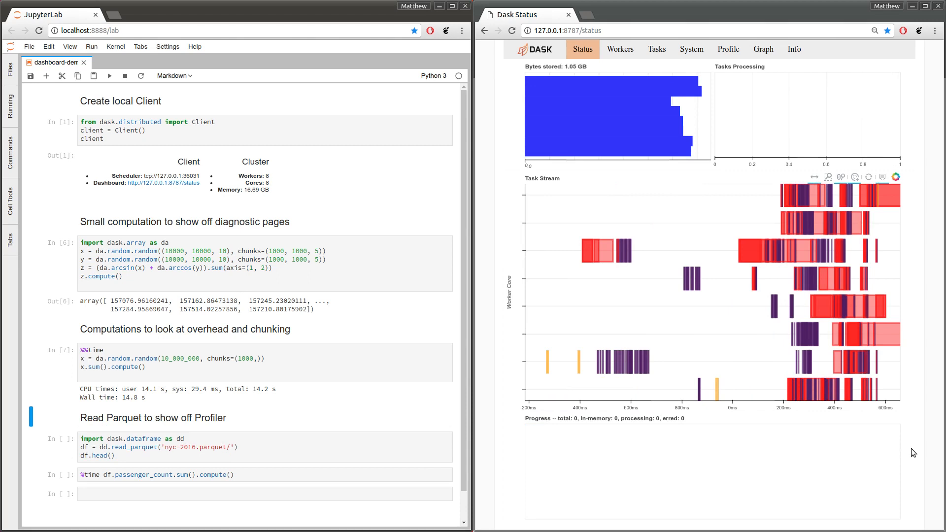
pyautogui.moveTo(667, 364)
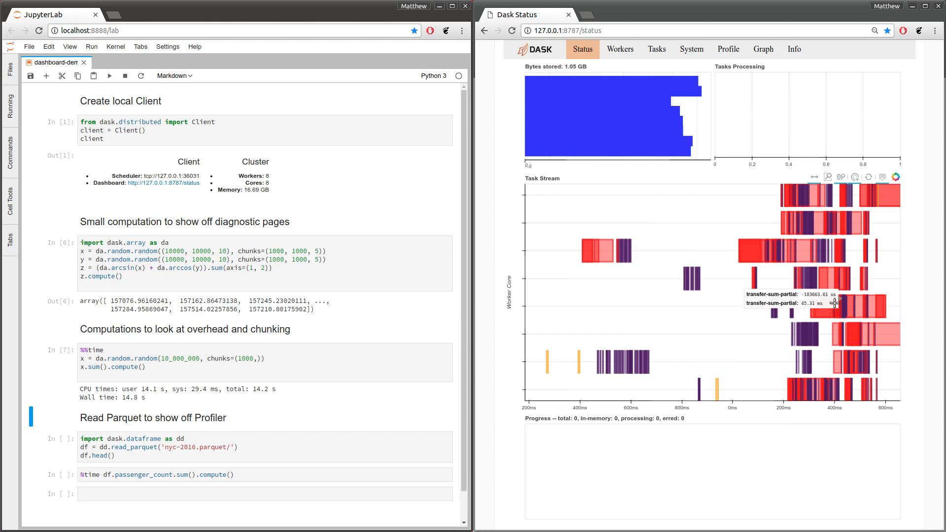
pyautogui.moveTo(796, 256)
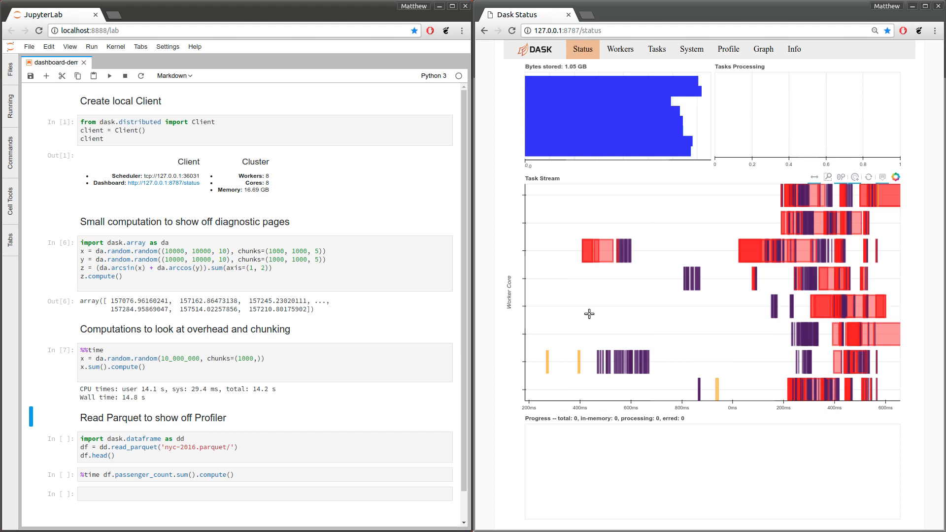
pyautogui.moveTo(587, 314)
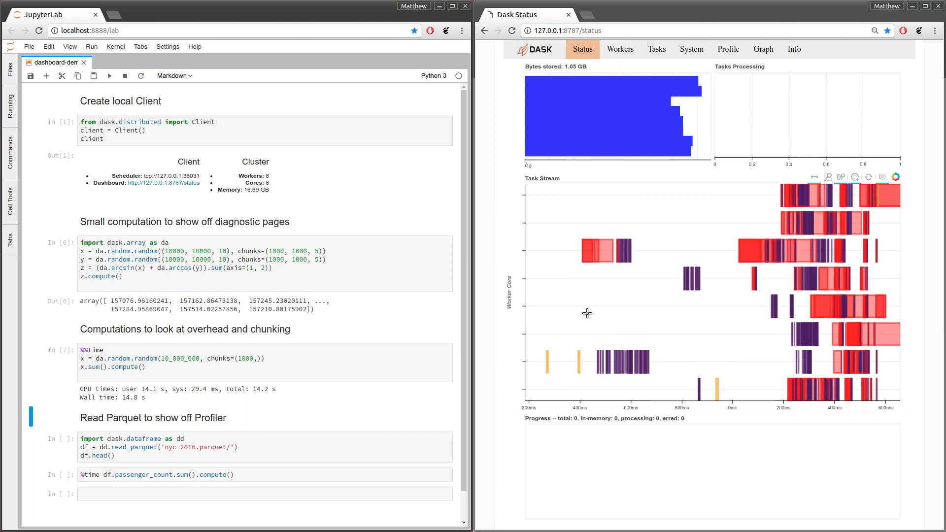
pyautogui.moveTo(779, 286)
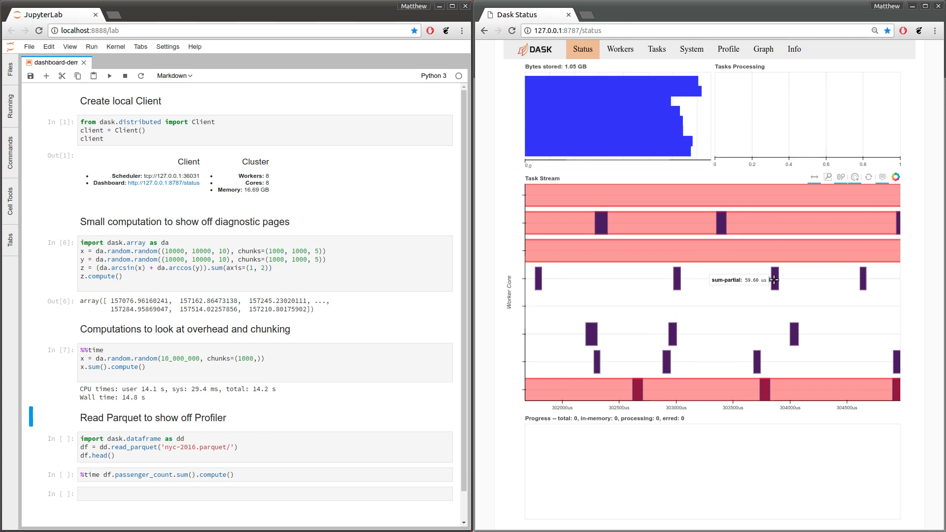
pyautogui.moveTo(780, 278)
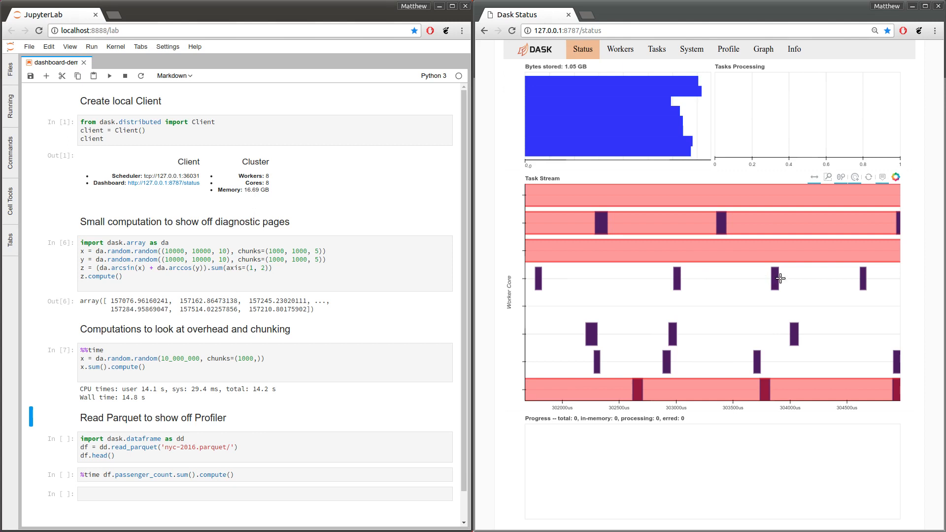
pyautogui.moveTo(841, 279)
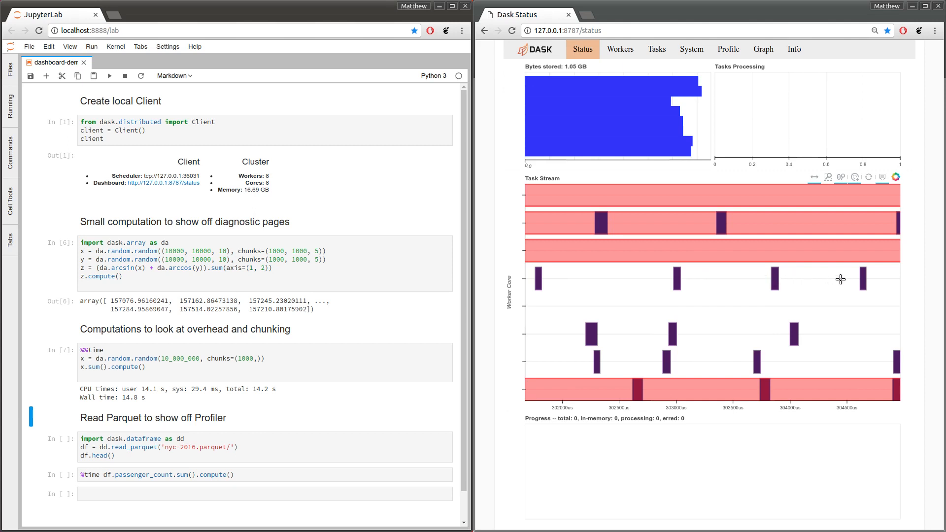
pyautogui.moveTo(859, 279)
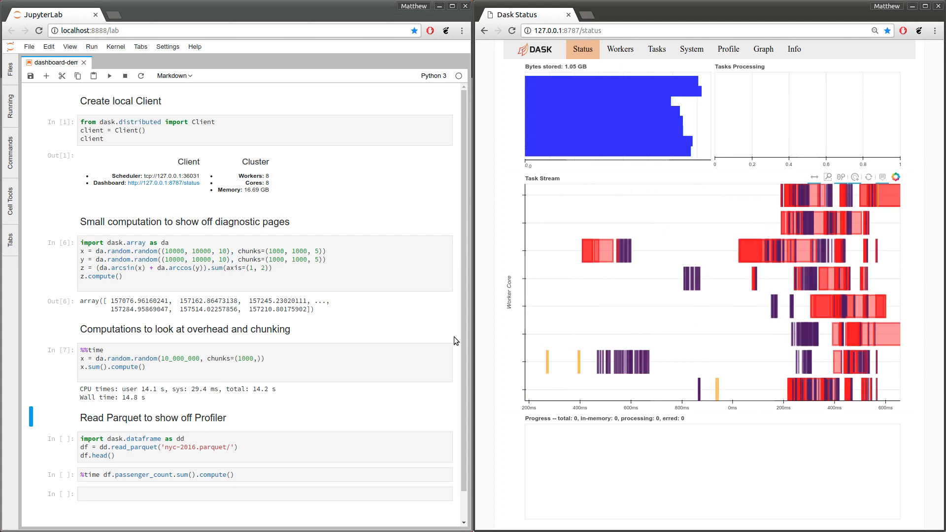
# Step: Edit the %%time cell's chunk size to 100_000 and rerun the overhead timing computation
pyautogui.click(242, 358)
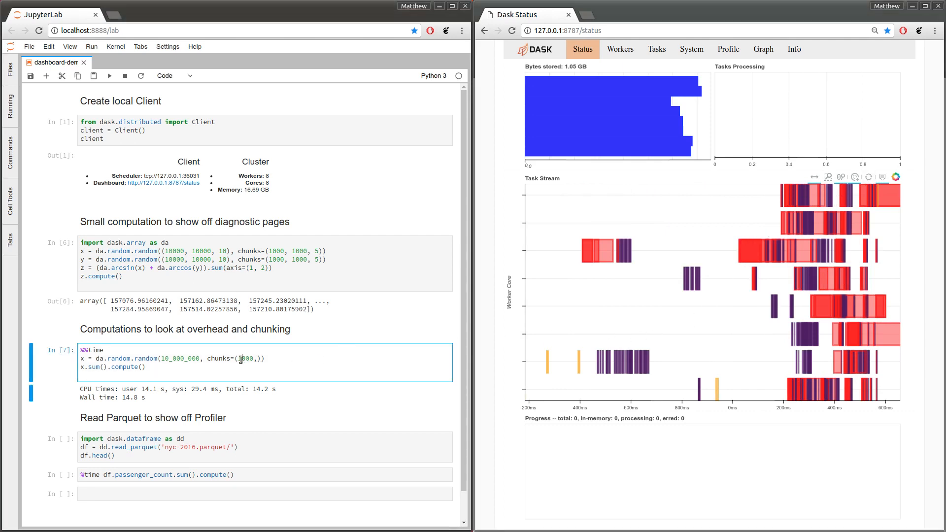
pyautogui.write('100_000')
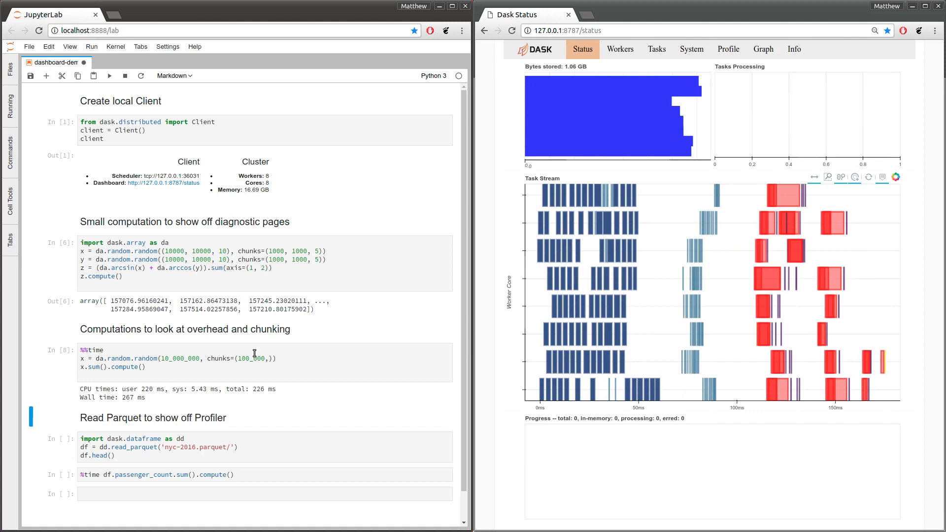
pyautogui.moveTo(309, 363)
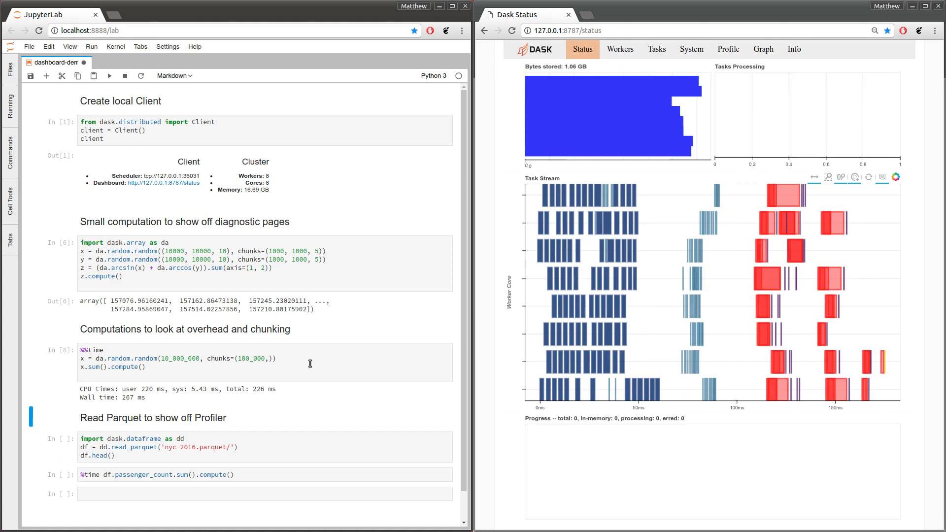
pyautogui.moveTo(578, 310)
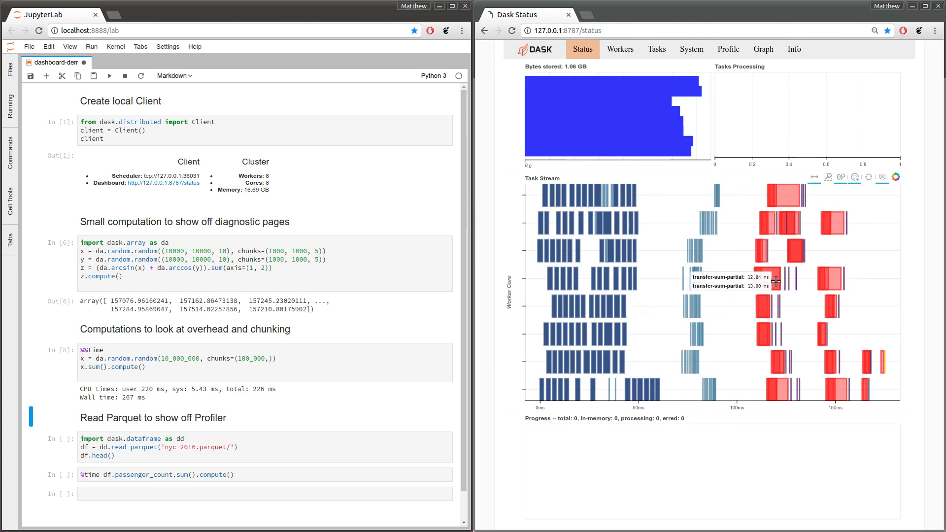
pyautogui.moveTo(654, 323)
pyautogui.write('_00')
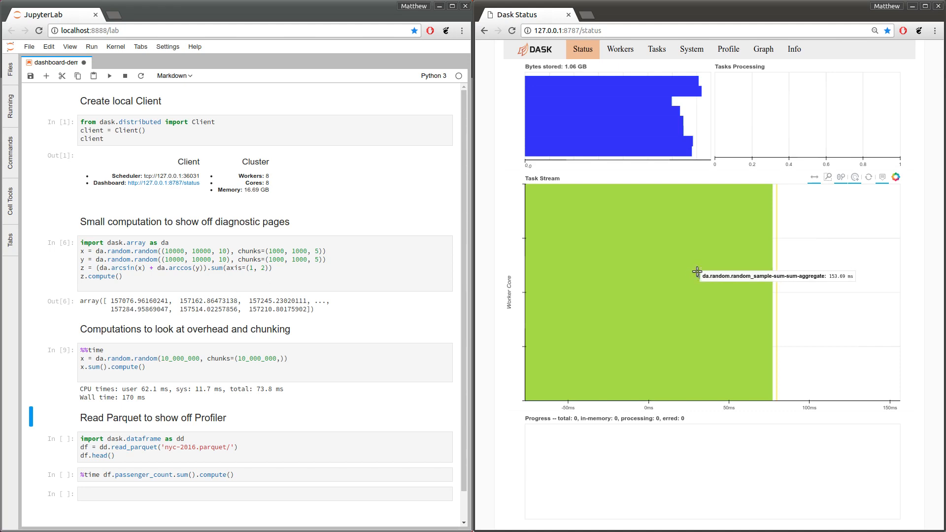
pyautogui.moveTo(621, 292)
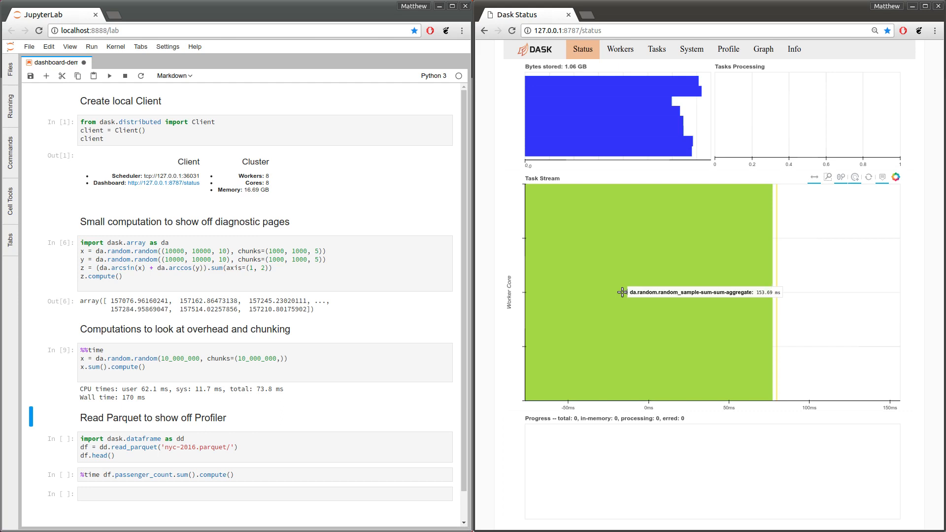
pyautogui.click(728, 49)
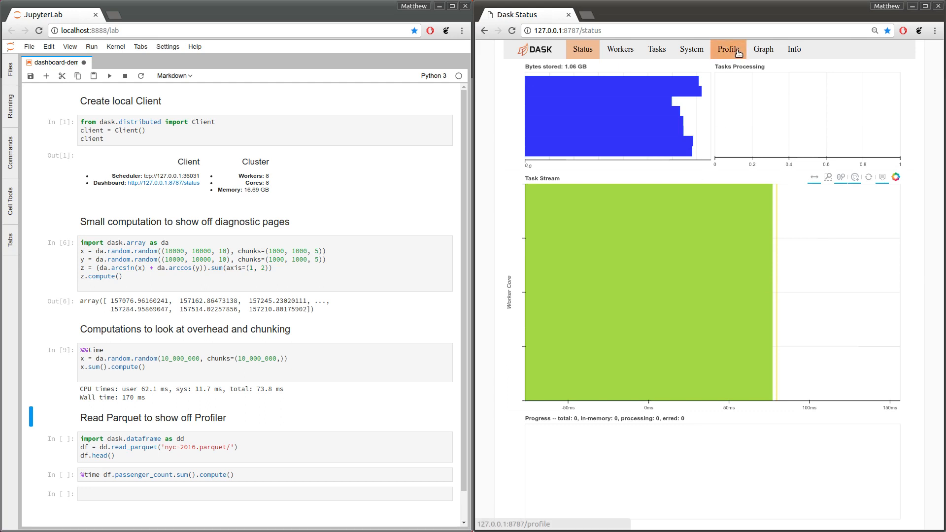
# Step: On the Profile page, select a span of the activity timeline to restrict the flame graph
pyautogui.click(727, 49)
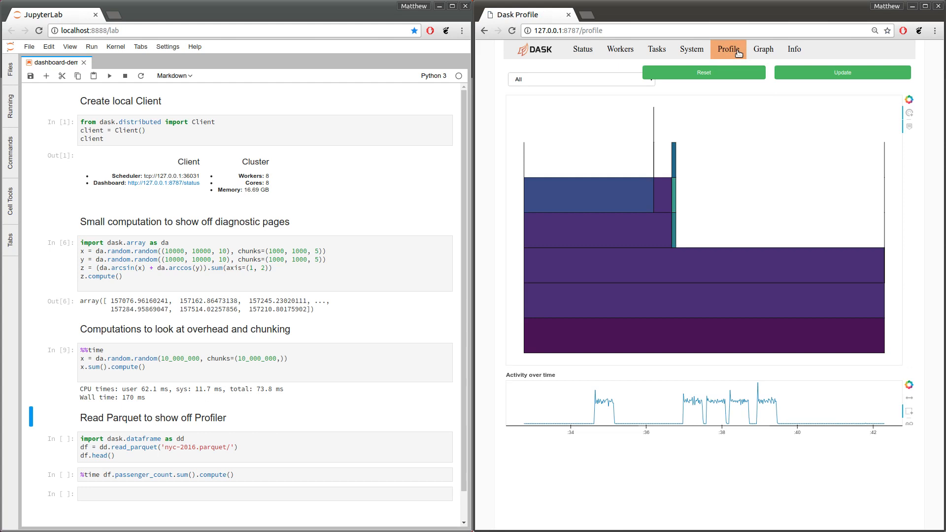
pyautogui.moveTo(590, 409)
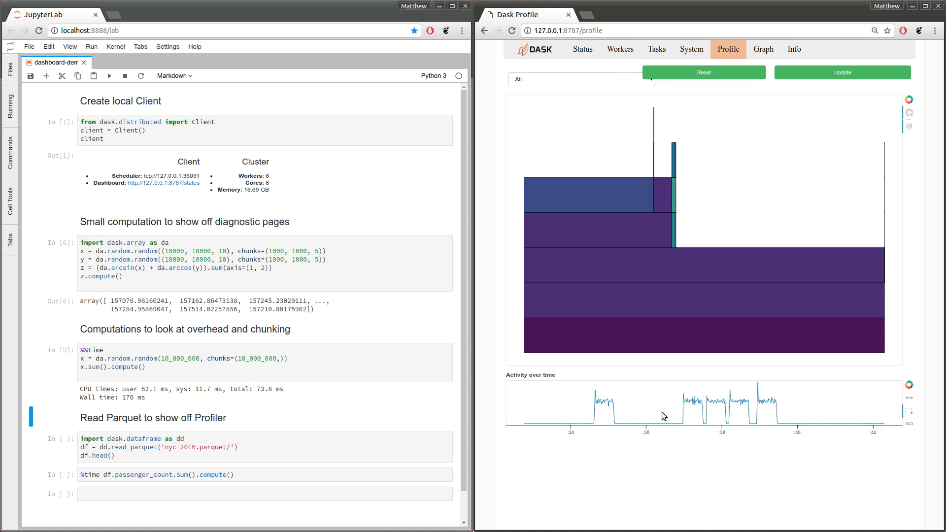
pyautogui.moveTo(628, 320)
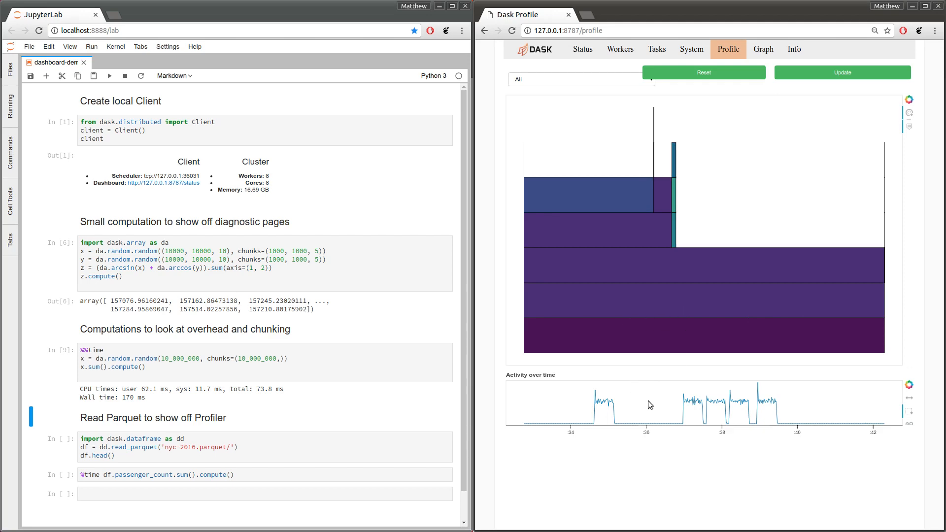
pyautogui.moveTo(674, 401); pyautogui.dragTo(708, 428)
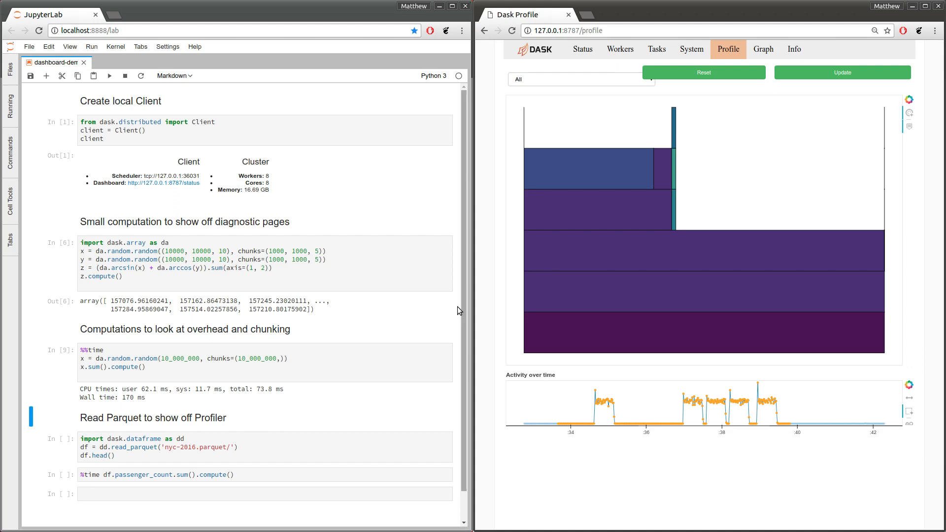
pyautogui.click(265, 264)
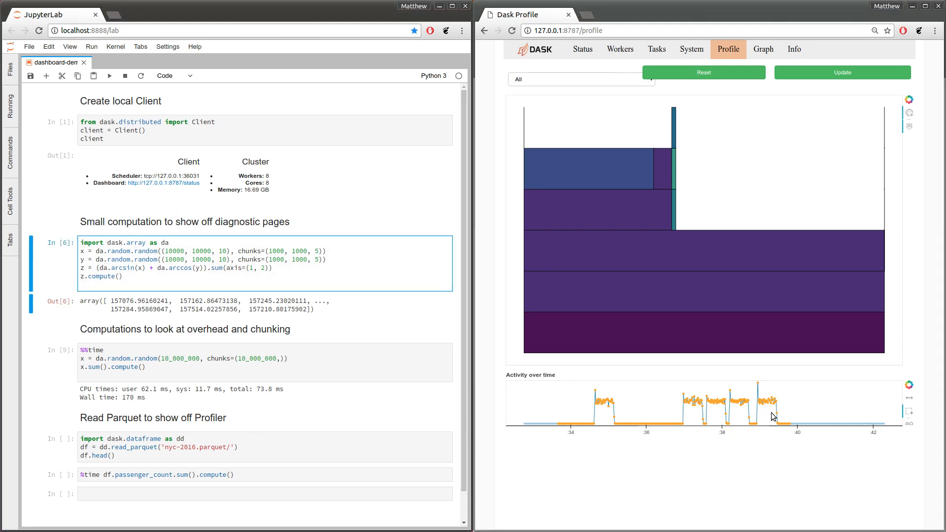
pyautogui.moveTo(668, 416)
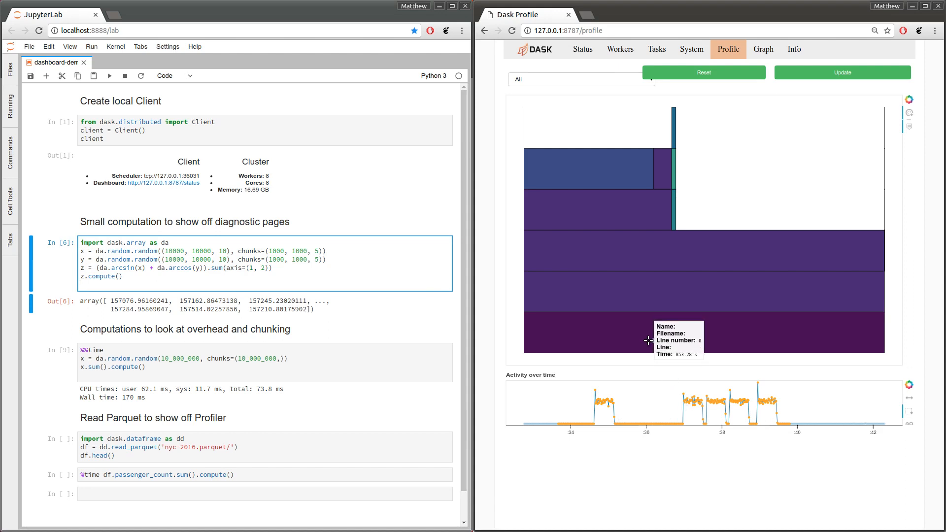
pyautogui.moveTo(632, 305)
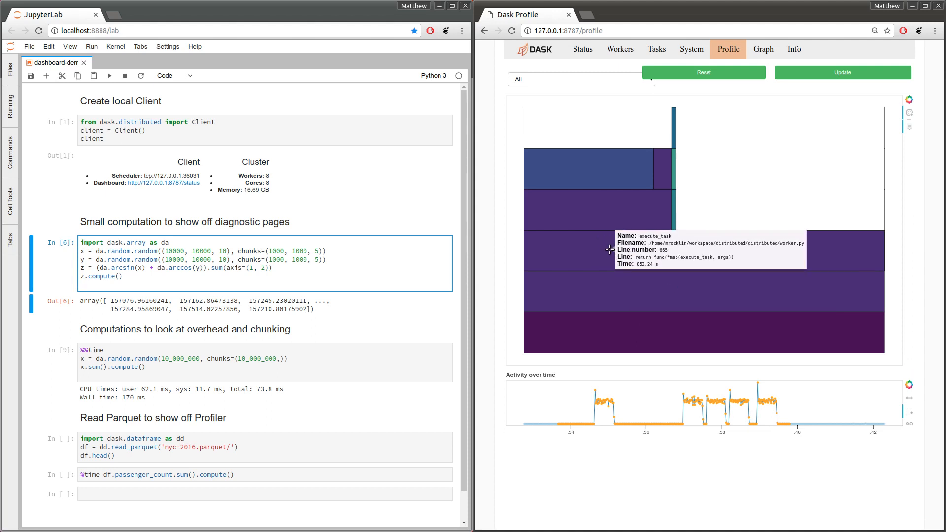
pyautogui.moveTo(678, 252)
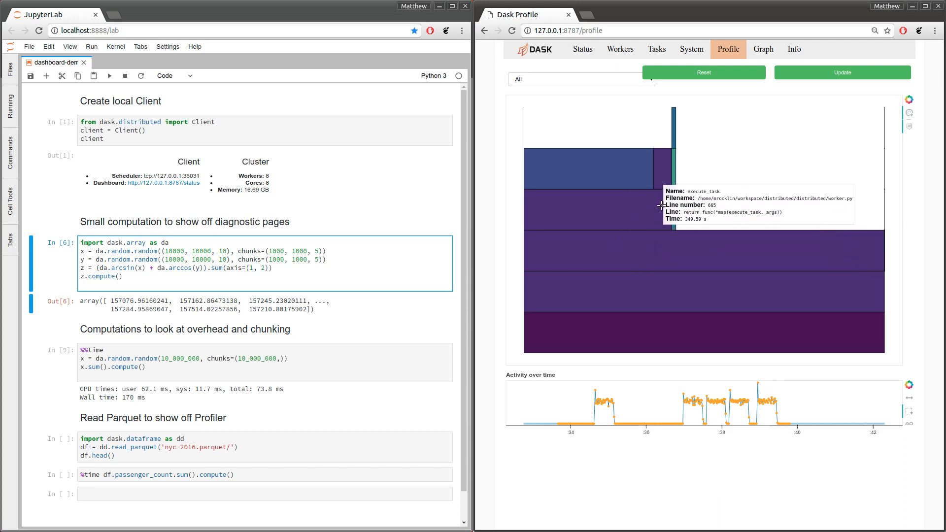
pyautogui.moveTo(673, 208)
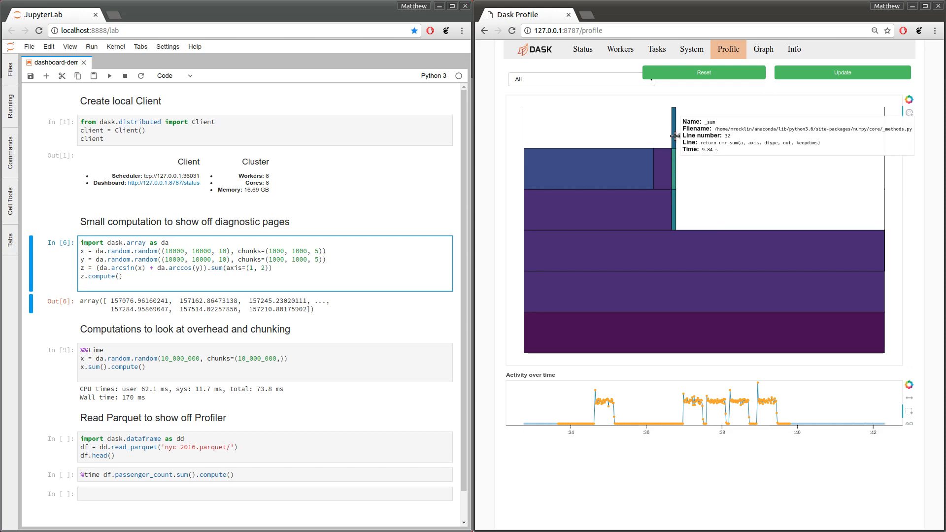
pyautogui.moveTo(688, 330)
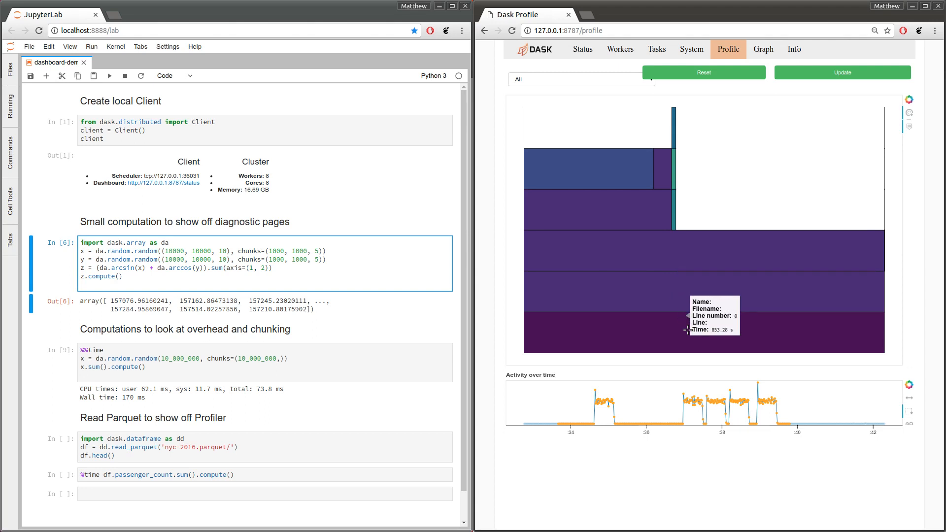
pyautogui.moveTo(702, 338)
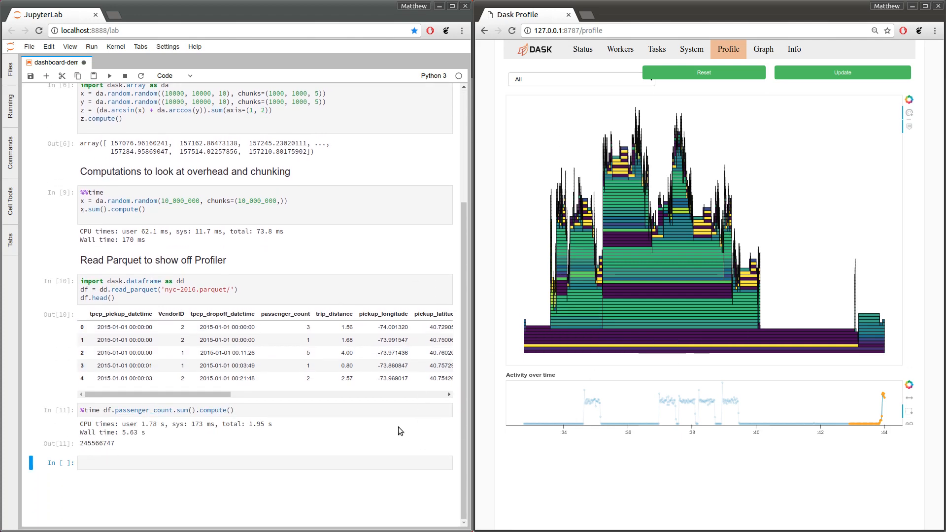
pyautogui.click(296, 379)
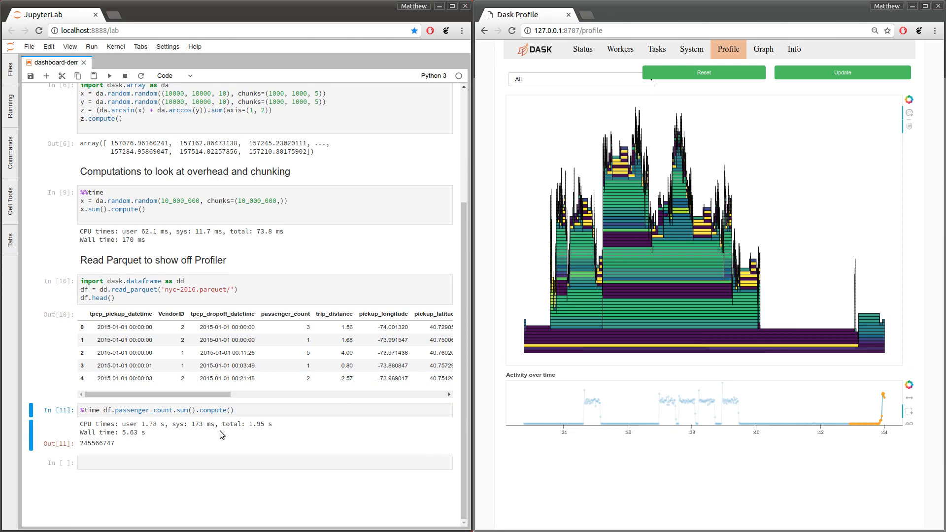
pyautogui.moveTo(132, 440)
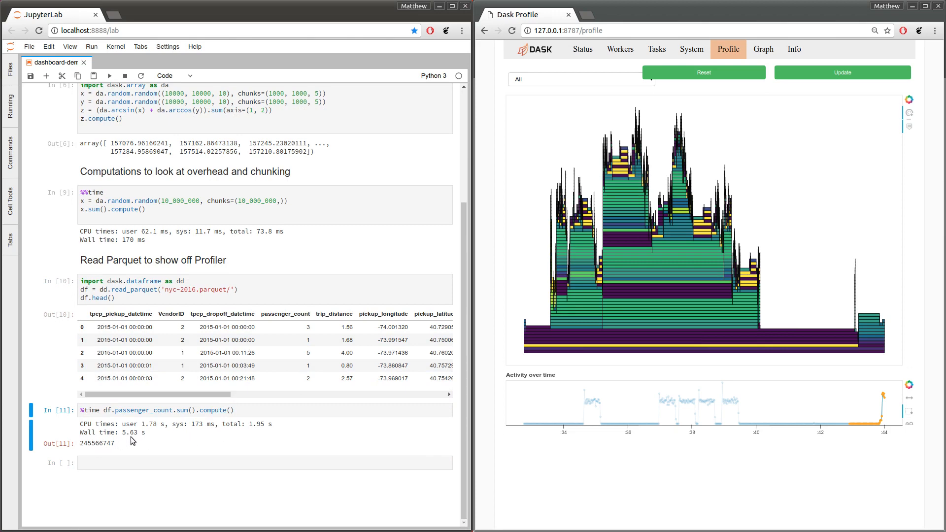
pyautogui.moveTo(784, 342)
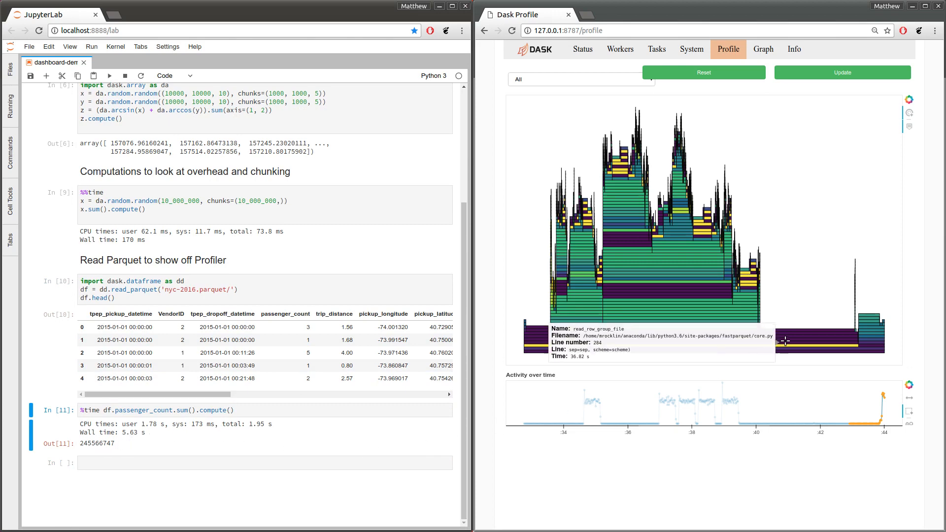
pyautogui.moveTo(794, 327)
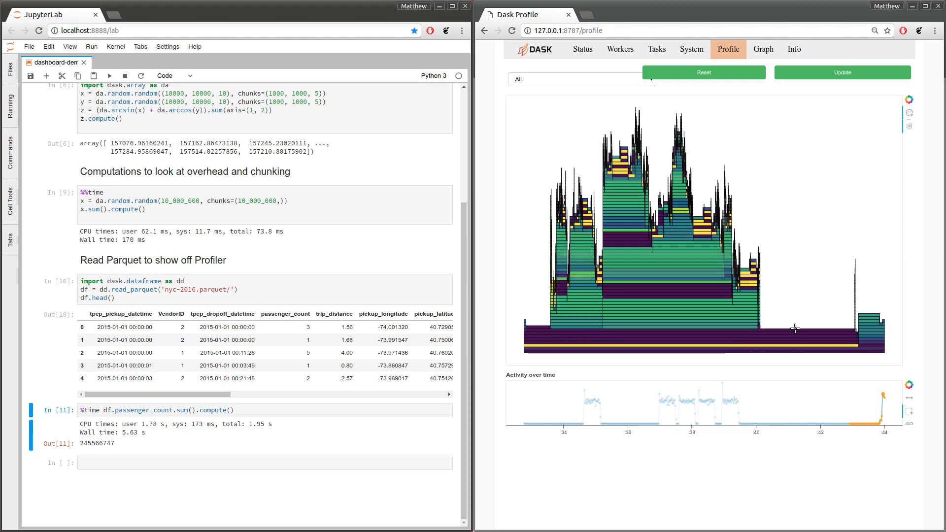
pyautogui.moveTo(795, 327)
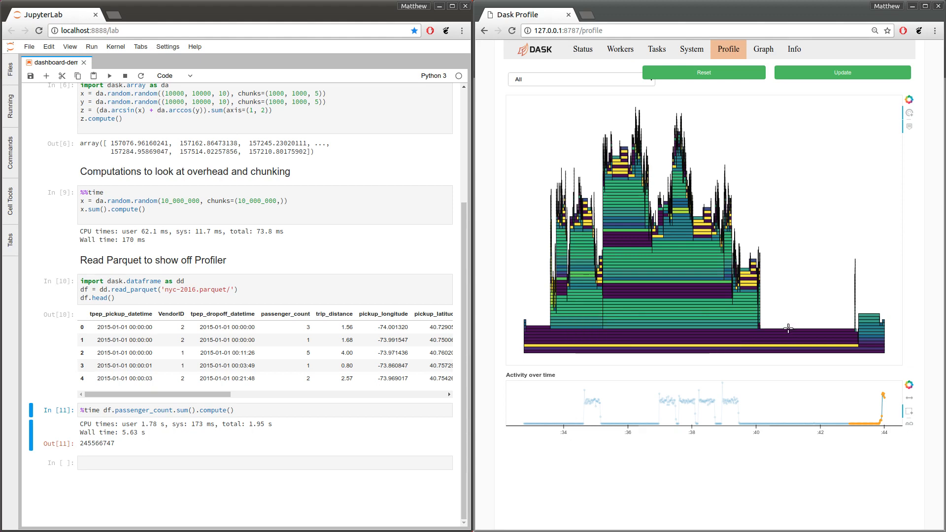
pyautogui.moveTo(698, 329)
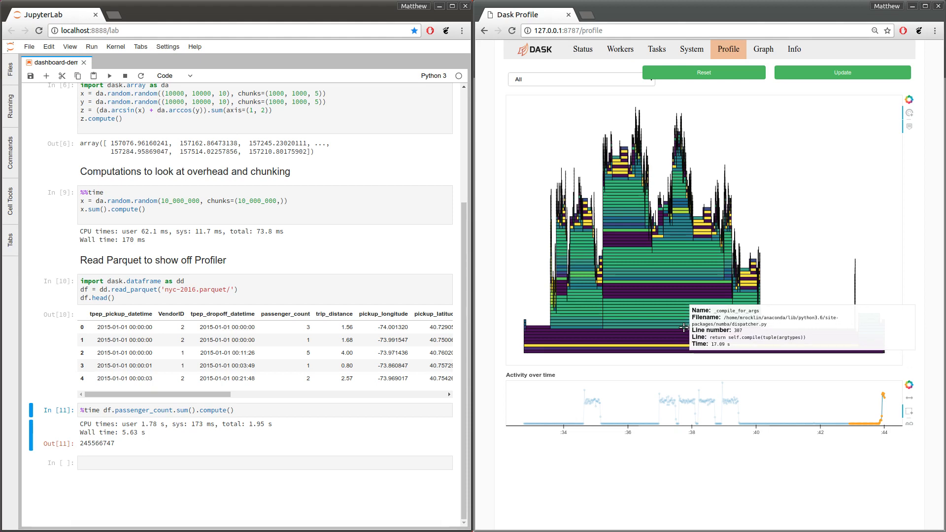
pyautogui.moveTo(649, 265)
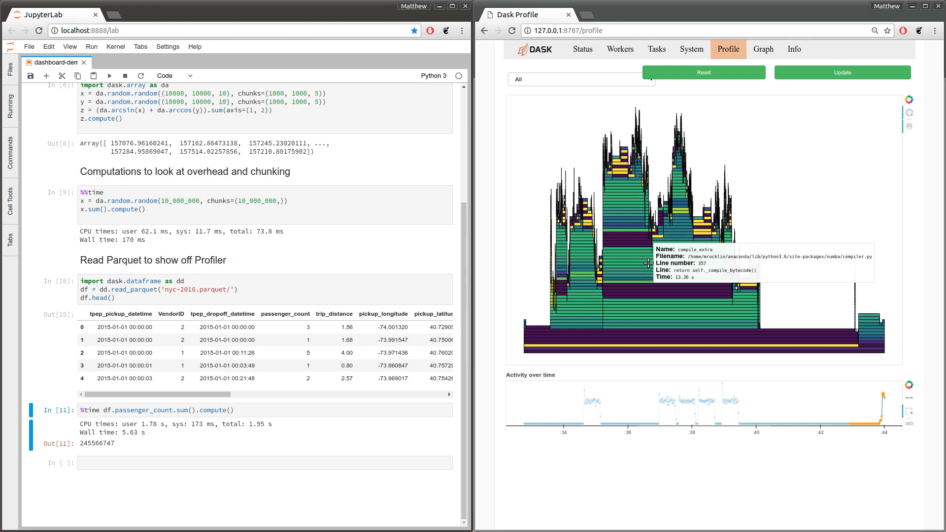
pyautogui.moveTo(649, 308)
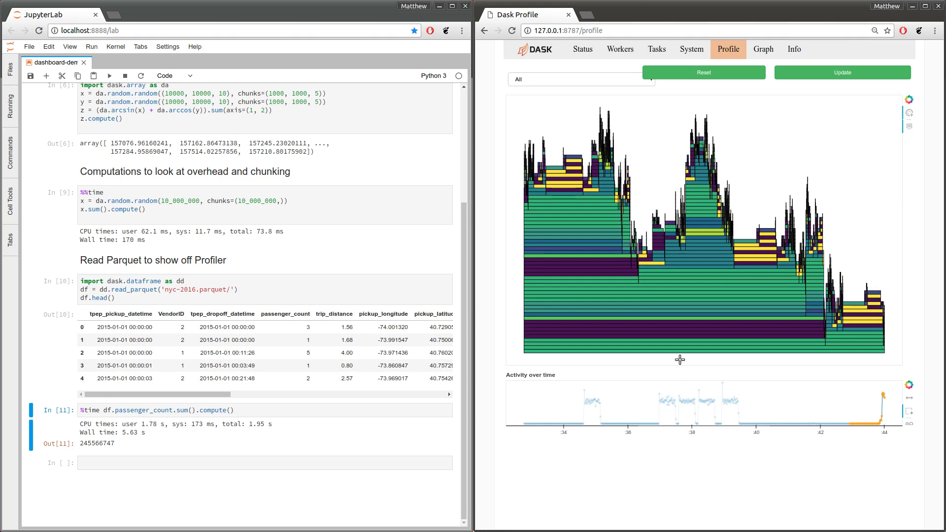
pyautogui.moveTo(668, 351)
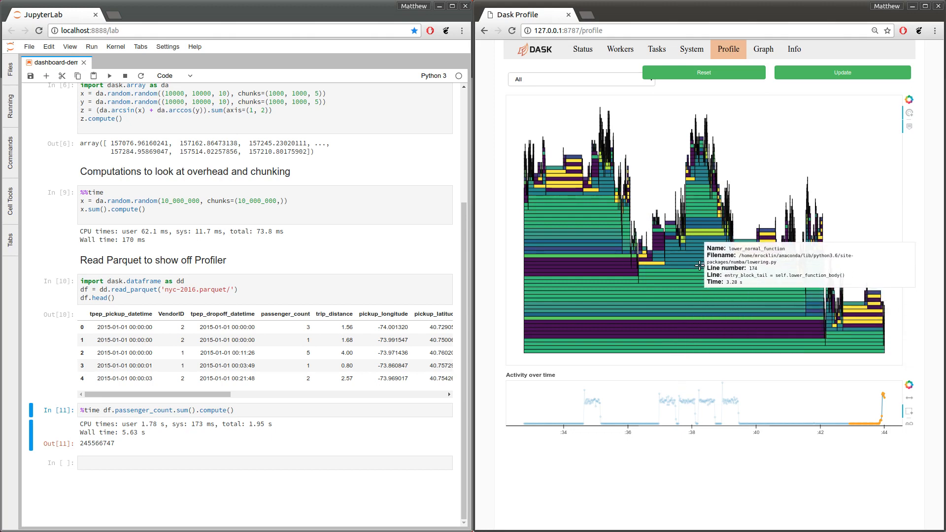
pyautogui.moveTo(699, 267)
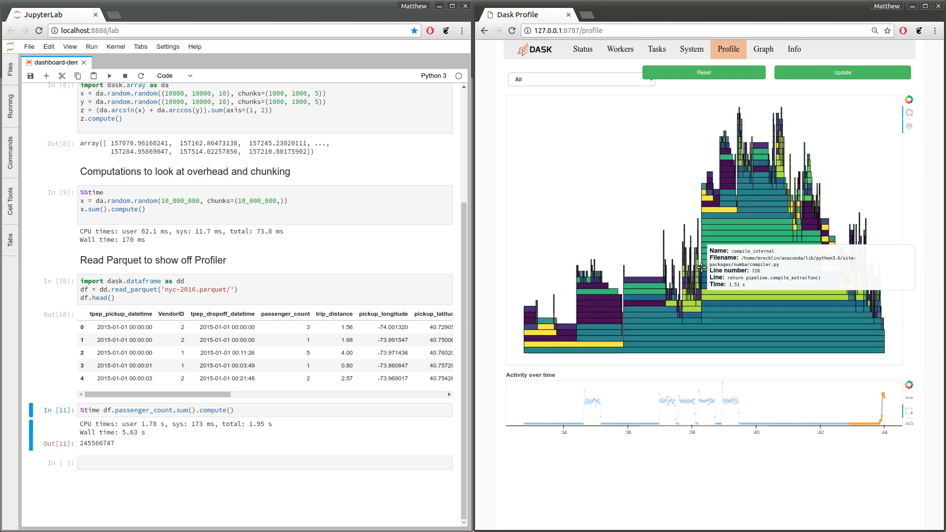
pyautogui.moveTo(742, 332)
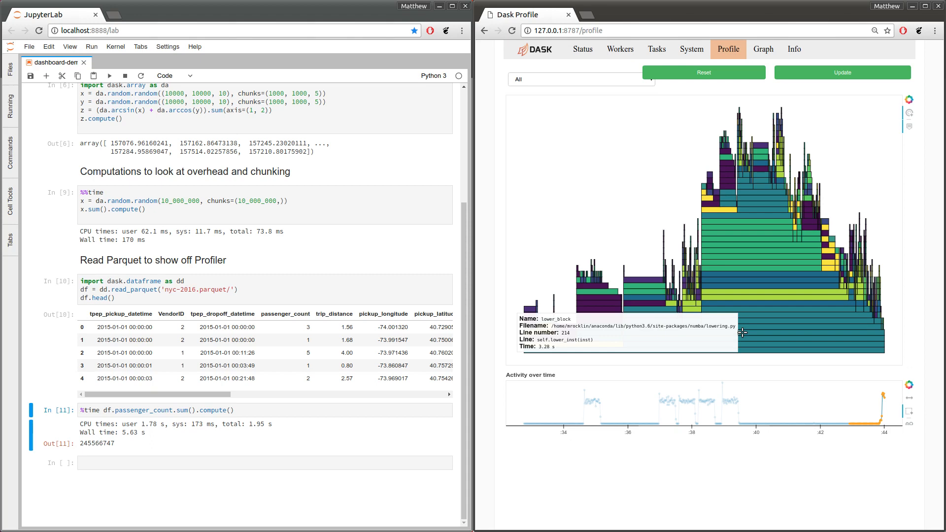
pyautogui.moveTo(790, 276)
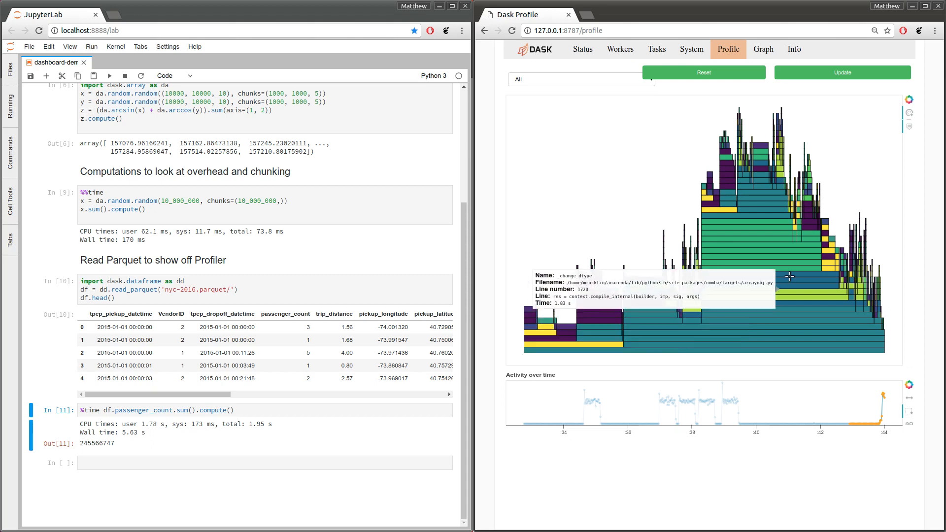
# Step: Reset the profile so the flame graph reflects only the rerun Parquet sum
pyautogui.click(703, 72)
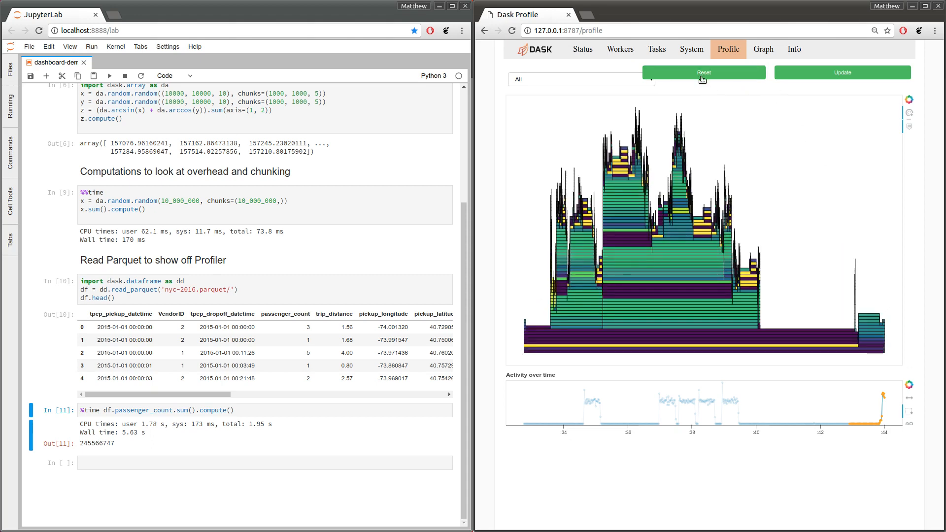
pyautogui.moveTo(741, 343)
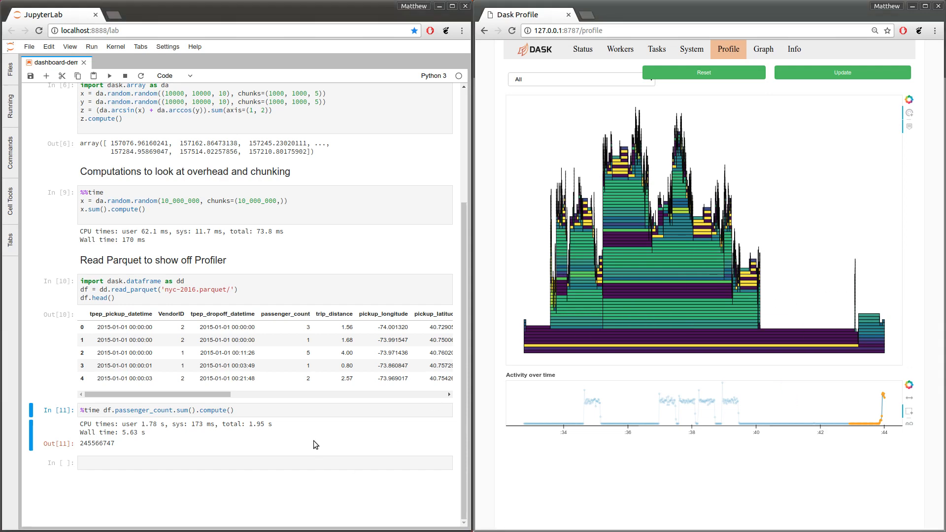
pyautogui.moveTo(294, 423)
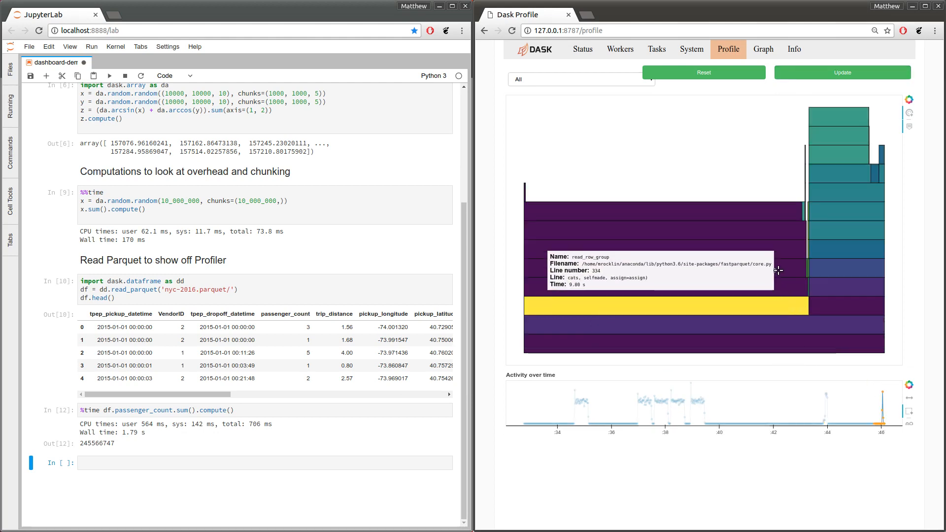
pyautogui.moveTo(764, 216)
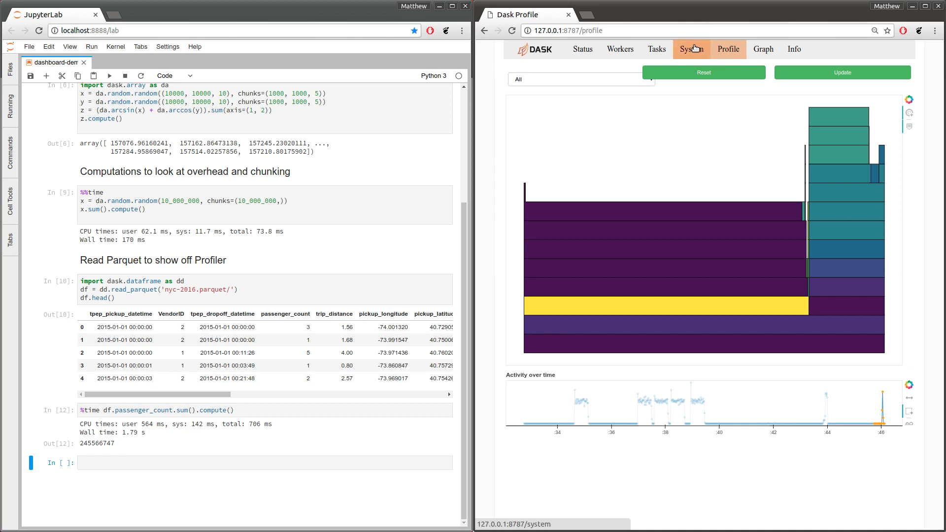
# Step: Show the System page's CPU, memory, bandwidth and file descriptor charts
pyautogui.click(690, 49)
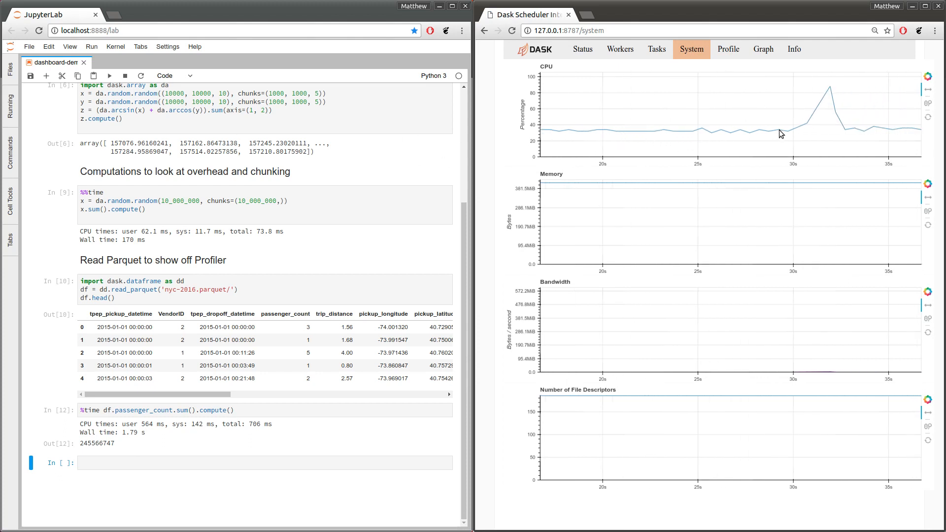
pyautogui.moveTo(687, 139)
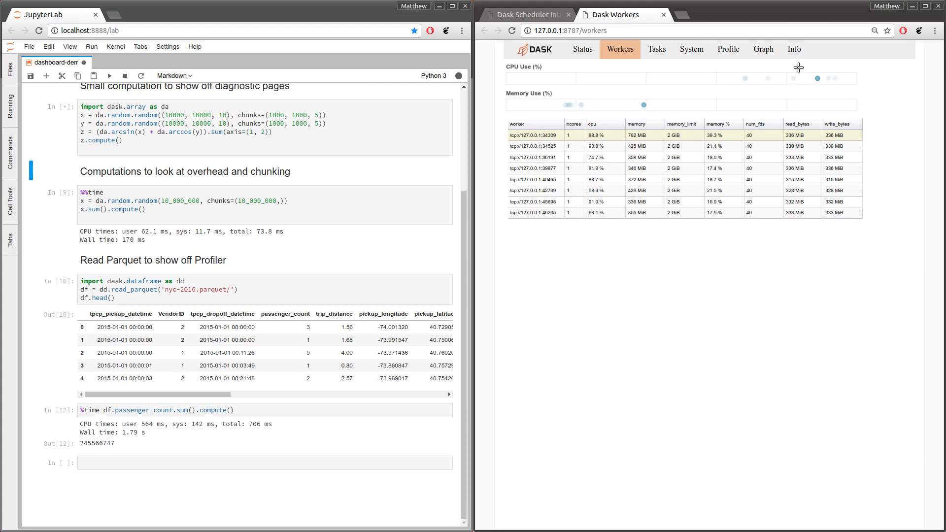
# Step: From the Info worker table, open two workers' logs and the scheduler logs in new tabs
pyautogui.click(794, 50)
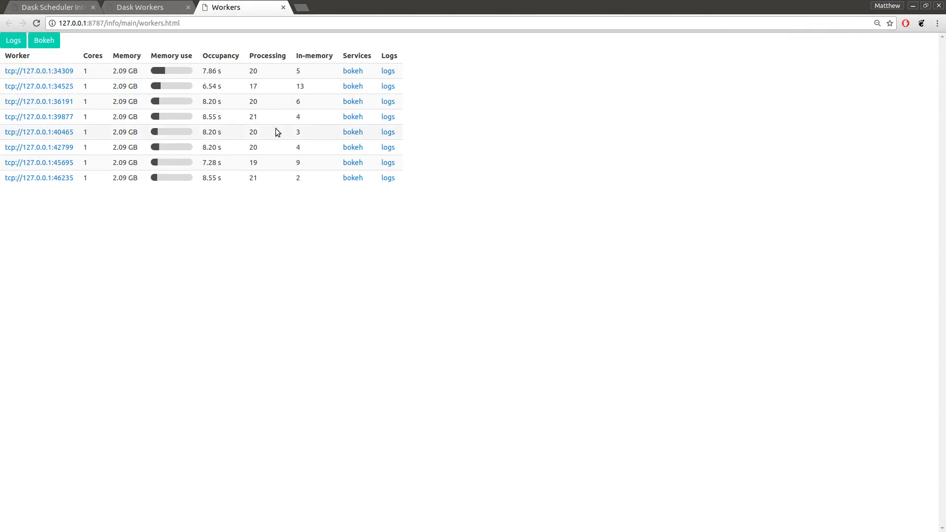
pyautogui.moveTo(315, 89)
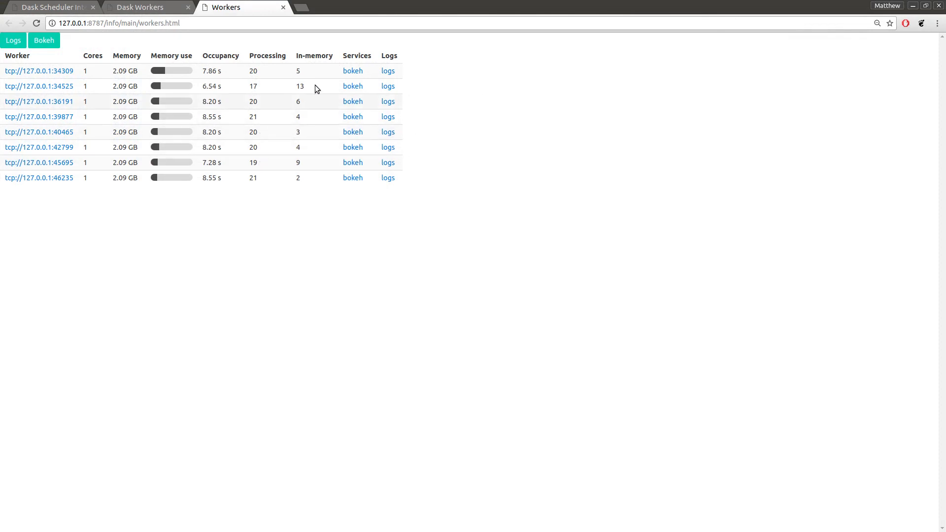
pyautogui.click(388, 102)
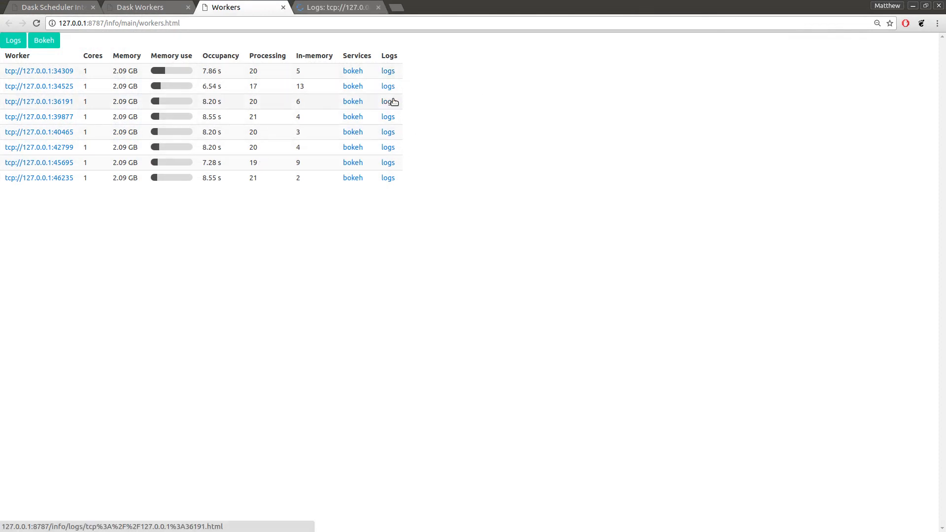
pyautogui.click(387, 101)
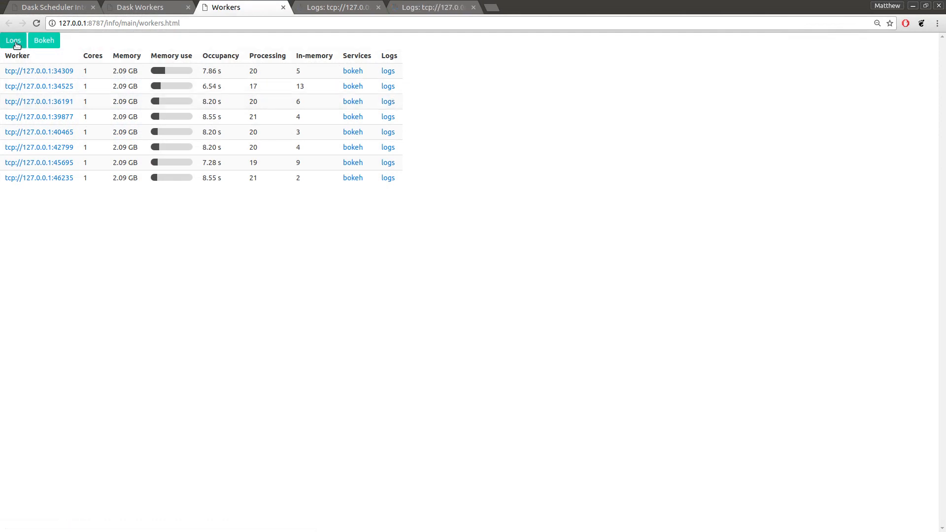
pyautogui.click(39, 86)
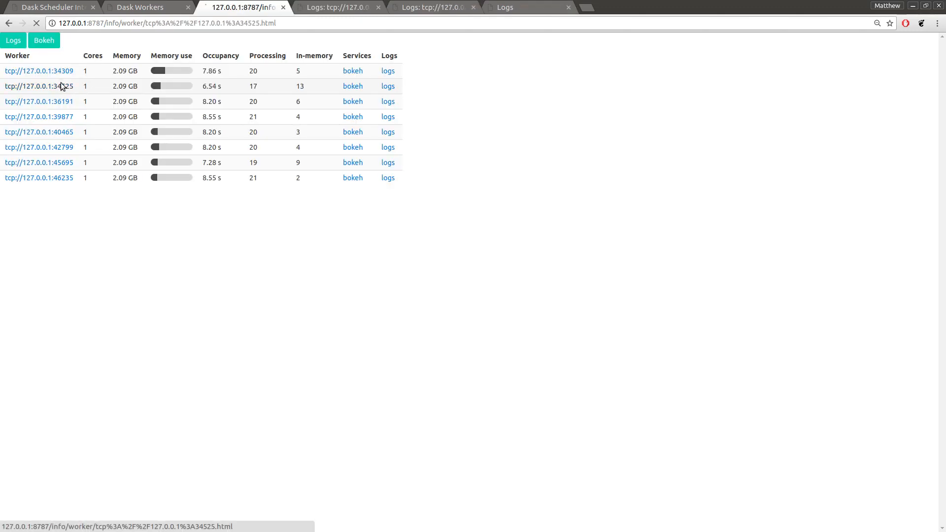
# Step: Load the detail page for worker 127.0.0.1:34525 showing its In Memory and Processing tables
pyautogui.click(38, 86)
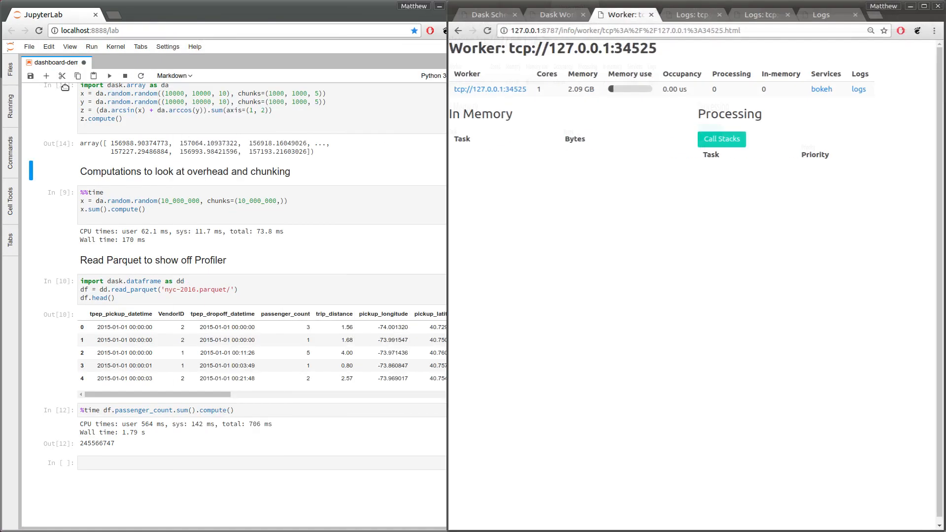
pyautogui.click(102, 118)
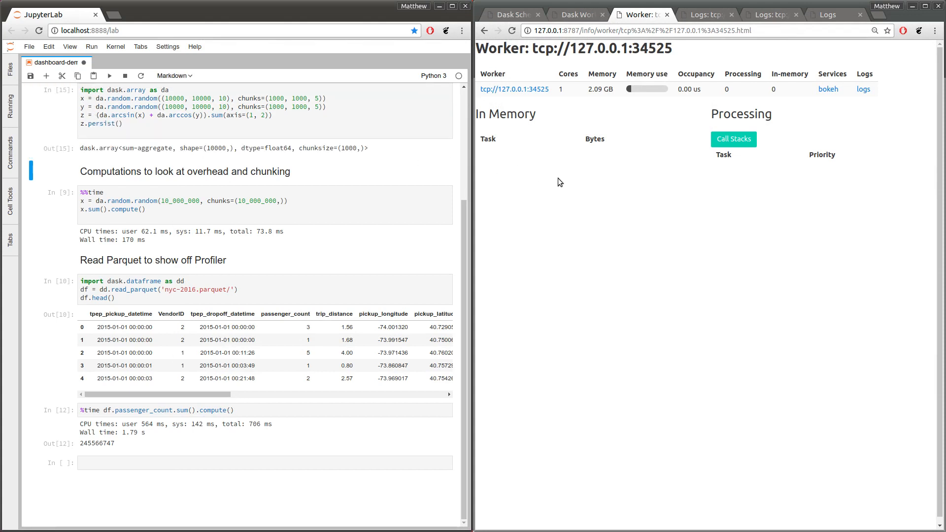
pyautogui.moveTo(560, 181)
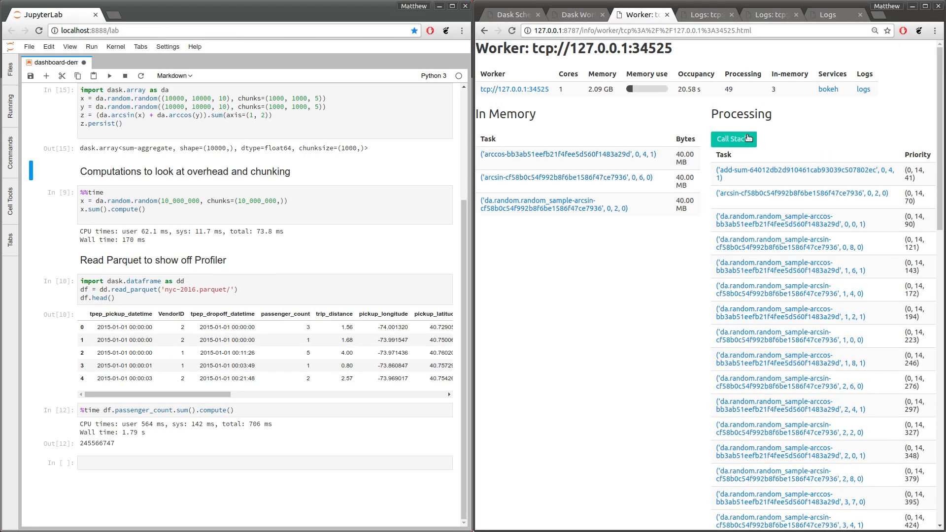
pyautogui.click(732, 139)
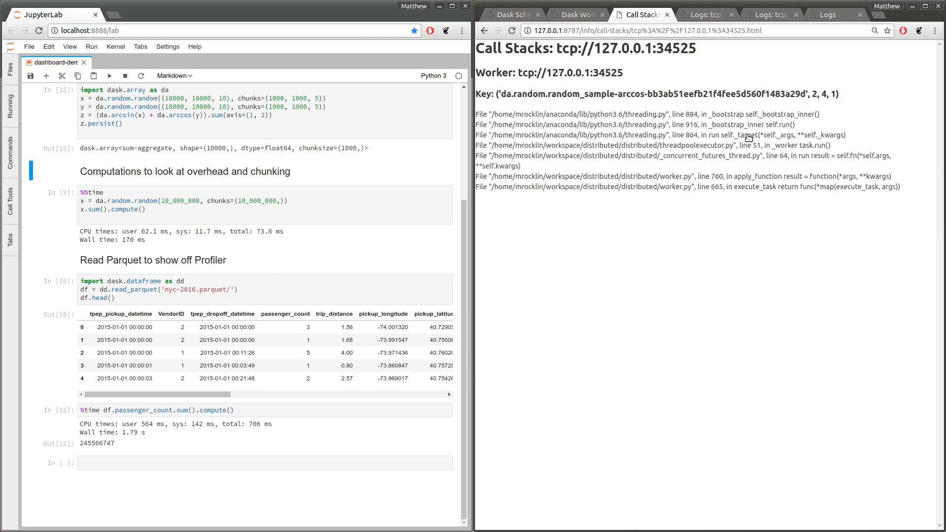
pyautogui.moveTo(550, 42)
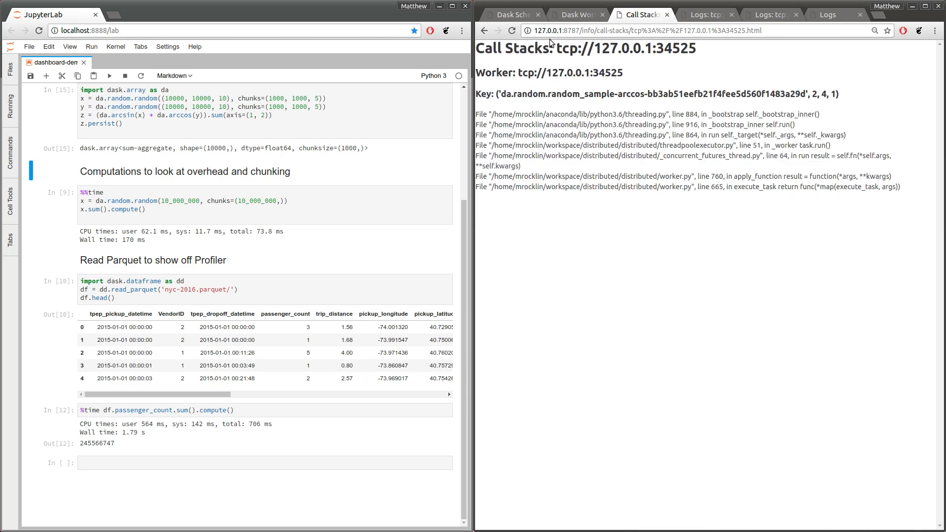
pyautogui.tripleClick(661, 94)
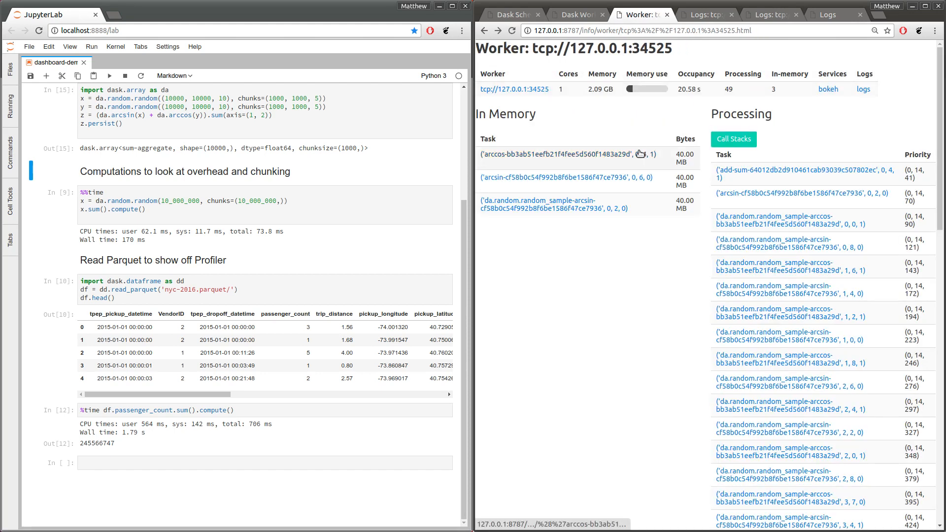
# Step: Show the in-memory arccos (0, 4, 1) task's info page with dependencies and transition log
pyautogui.click(557, 155)
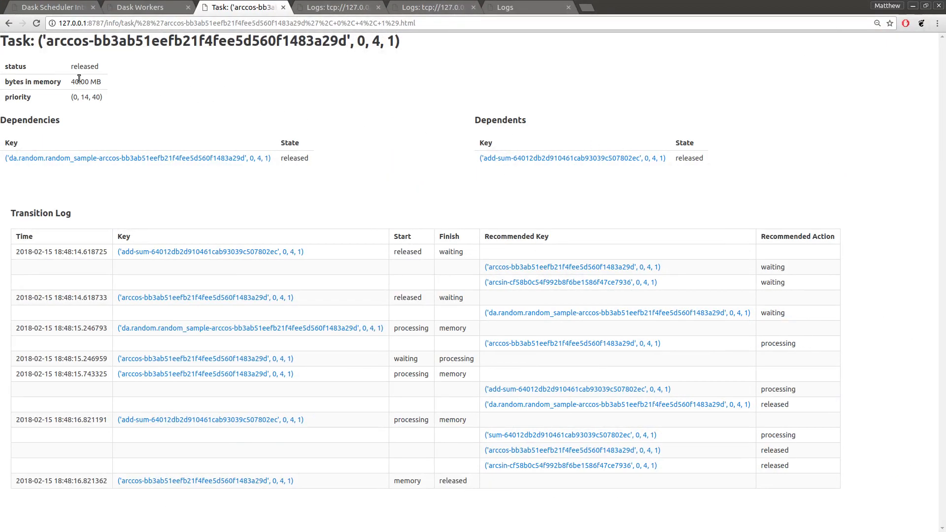
pyautogui.moveTo(104, 163)
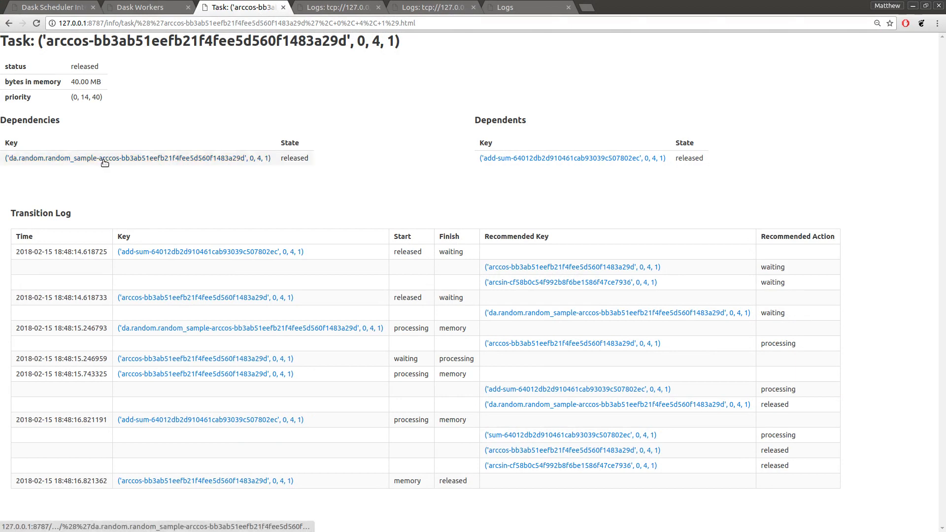
pyautogui.moveTo(528, 178)
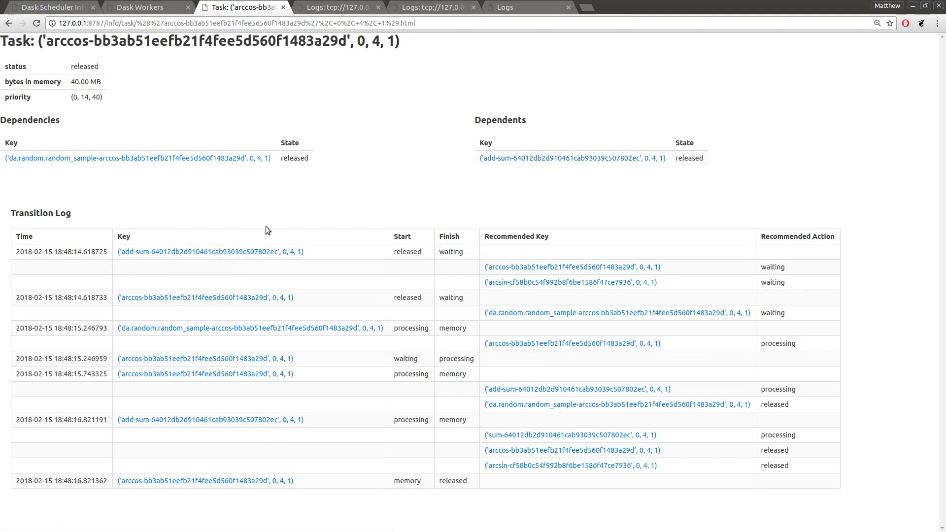
pyautogui.moveTo(265, 231); pyautogui.dragTo(837, 481)
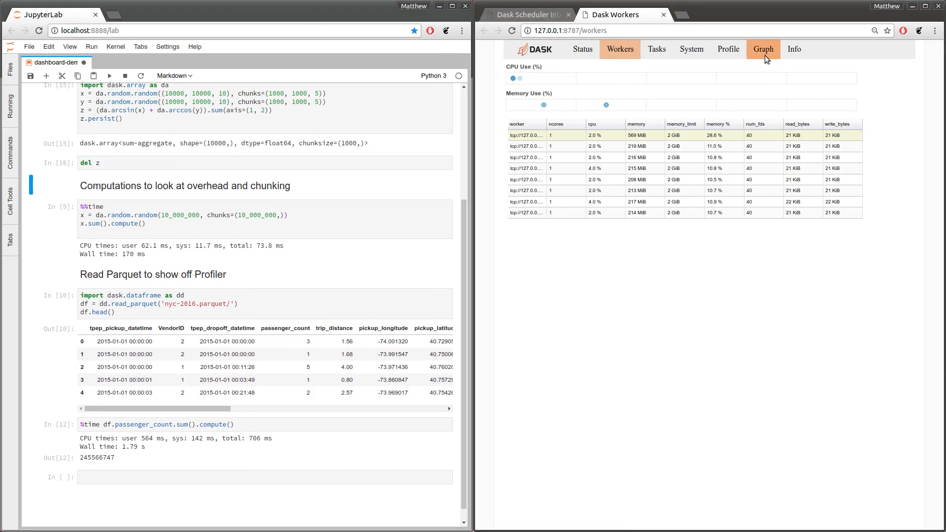
# Step: Inspect the task graph's node states, then return to the system resource charts
pyautogui.click(762, 49)
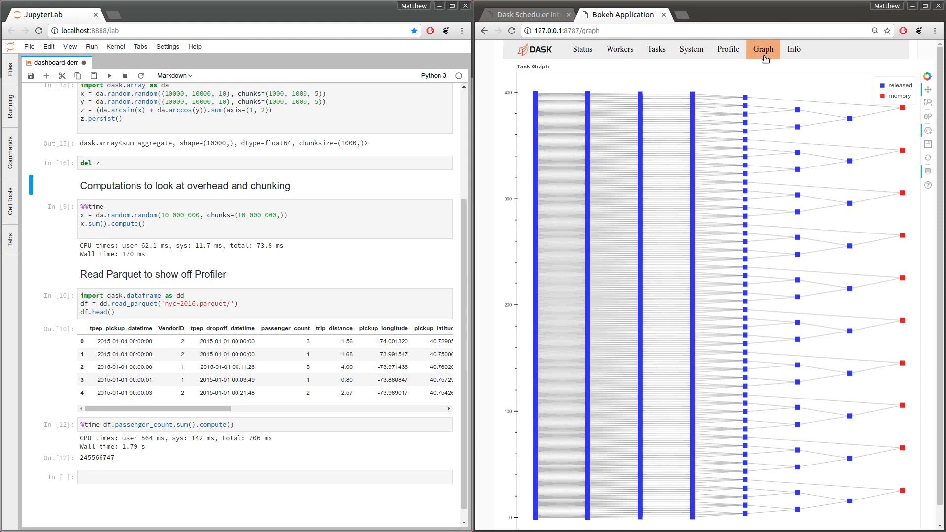
pyautogui.moveTo(636, 170)
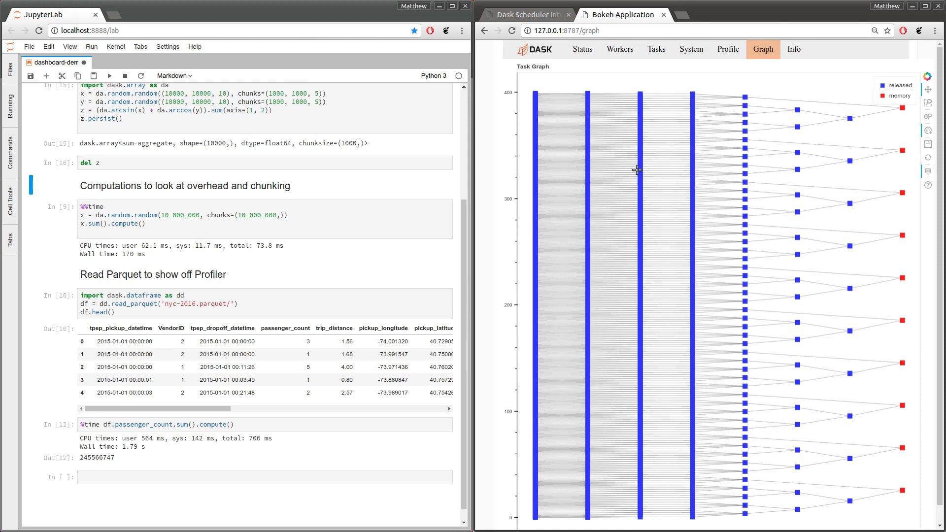
pyautogui.moveTo(635, 170)
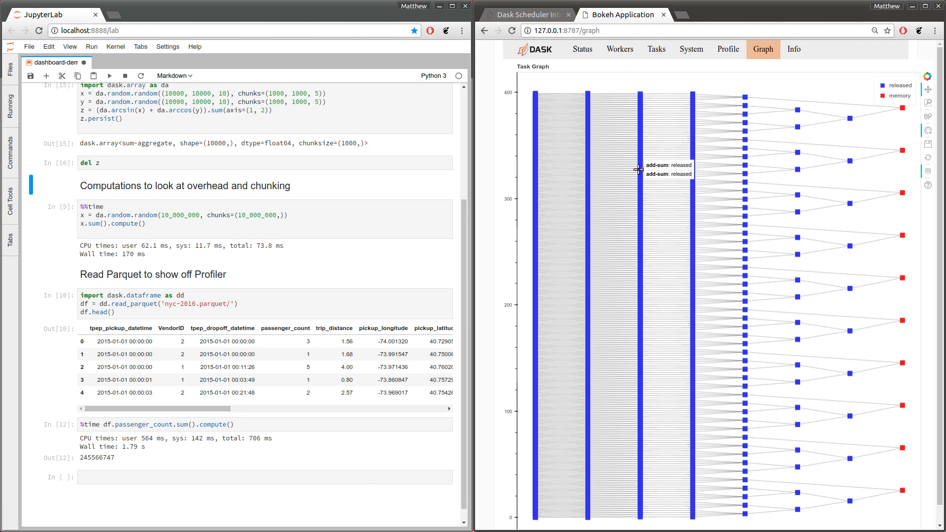
pyautogui.moveTo(900, 151)
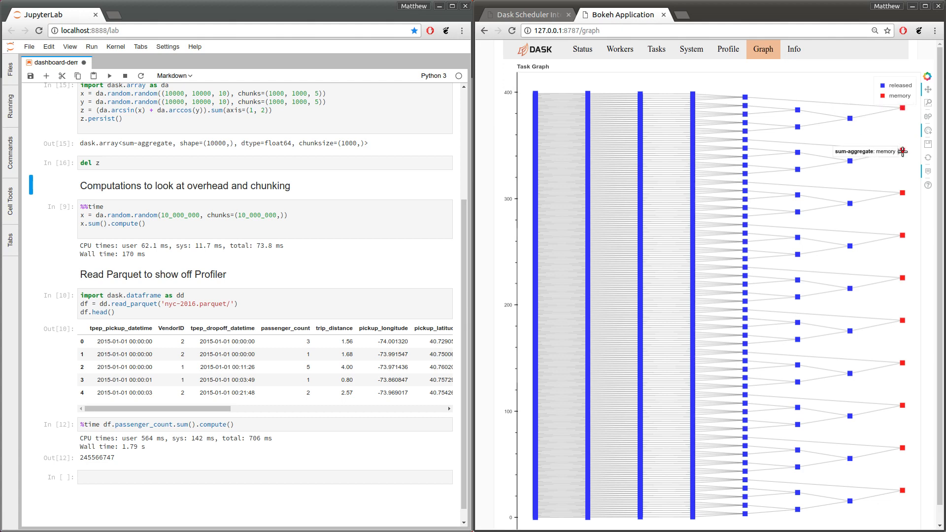
pyautogui.moveTo(902, 193)
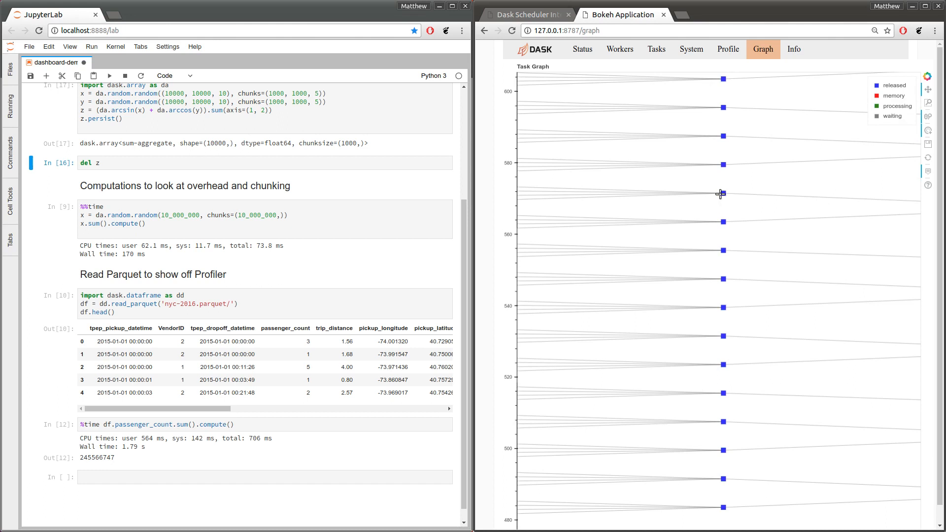
pyautogui.moveTo(721, 194)
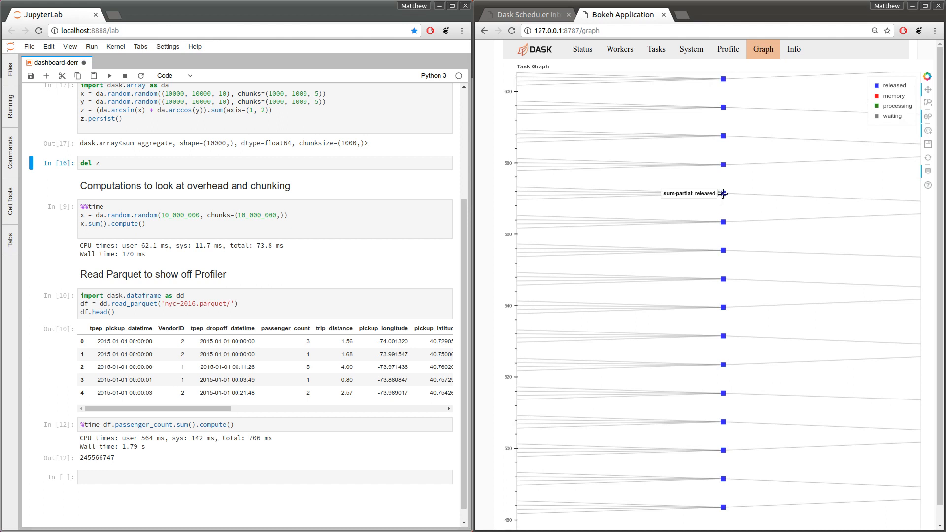
pyautogui.click(722, 194)
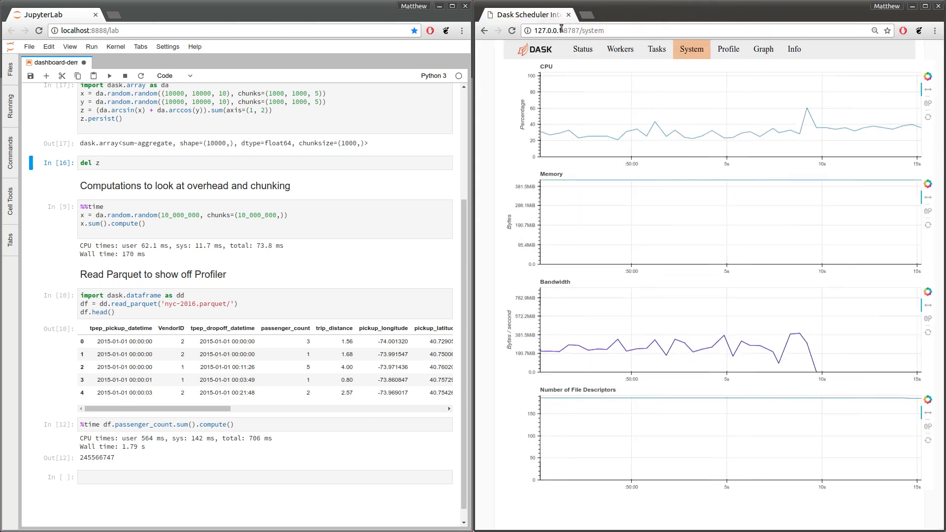
# Step: Reach the worker's own server at 127.0.0.1:35905 and enter its main application page
pyautogui.click(581, 49)
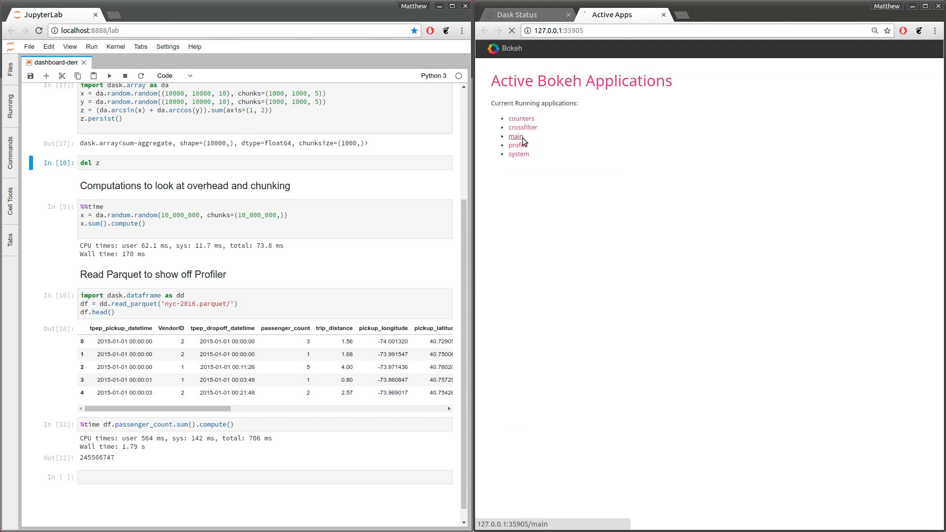
pyautogui.click(516, 136)
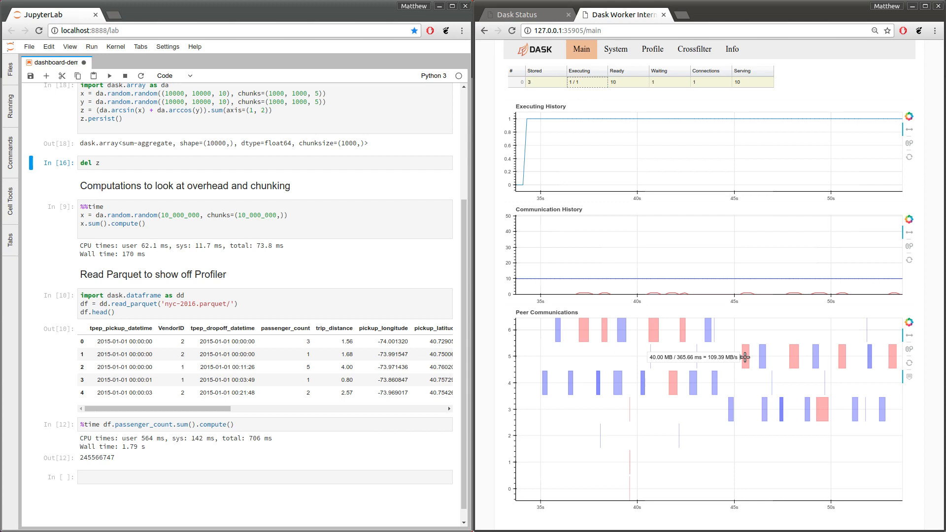
pyautogui.moveTo(640, 149)
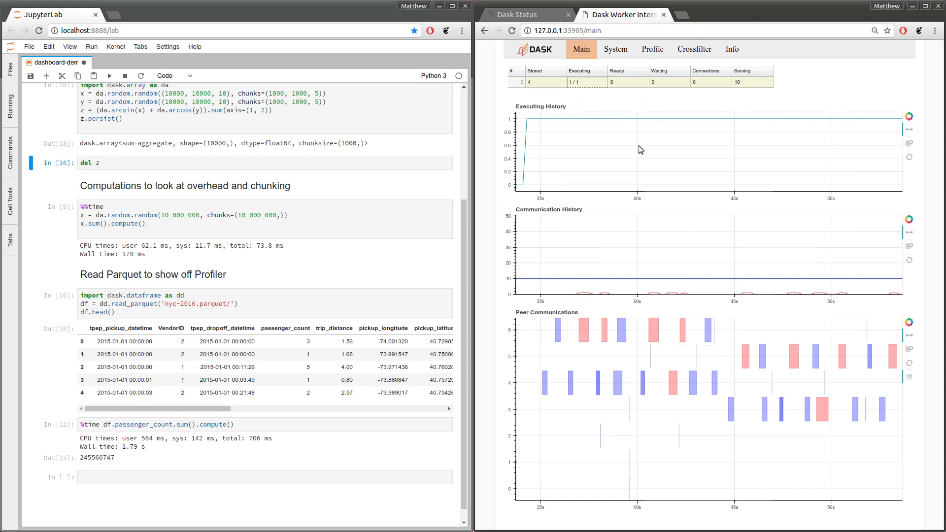
# Step: Review the worker's main page — task counts, executing, communication and peer transfer history
pyautogui.click(525, 14)
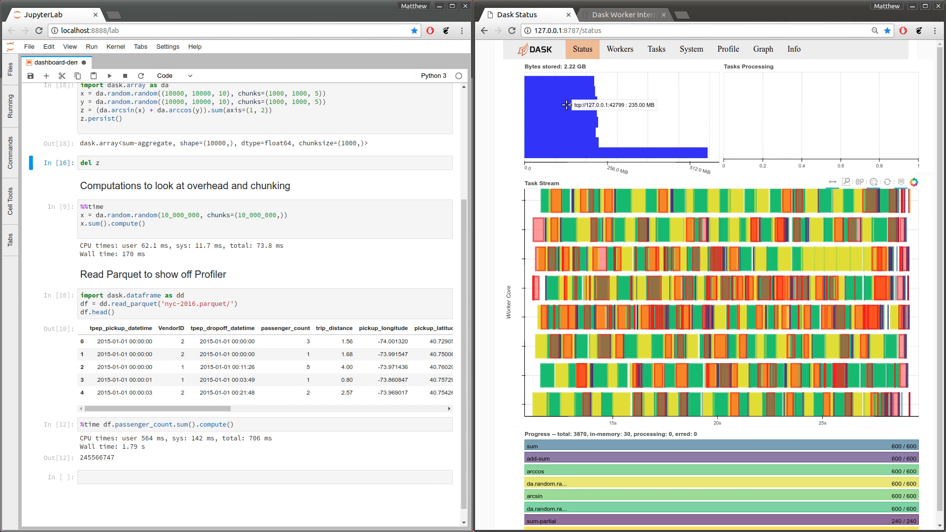
pyautogui.moveTo(531, 226)
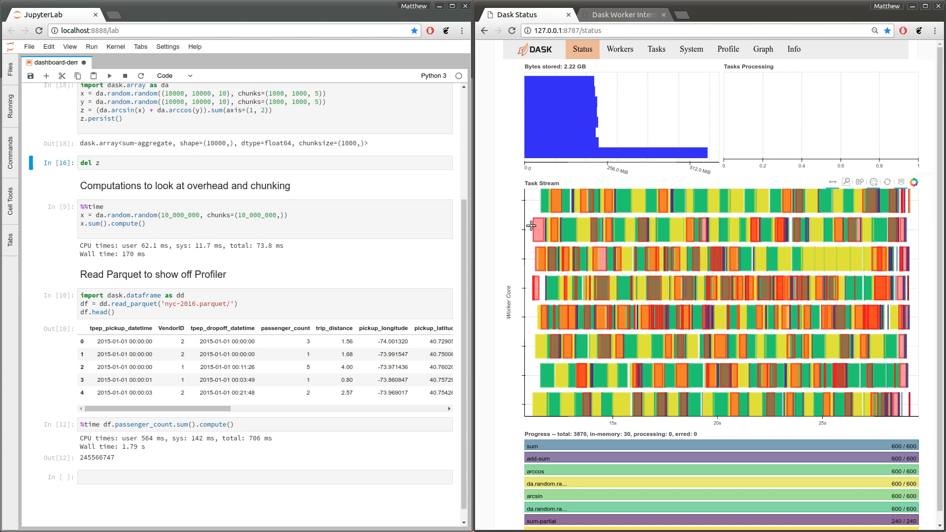